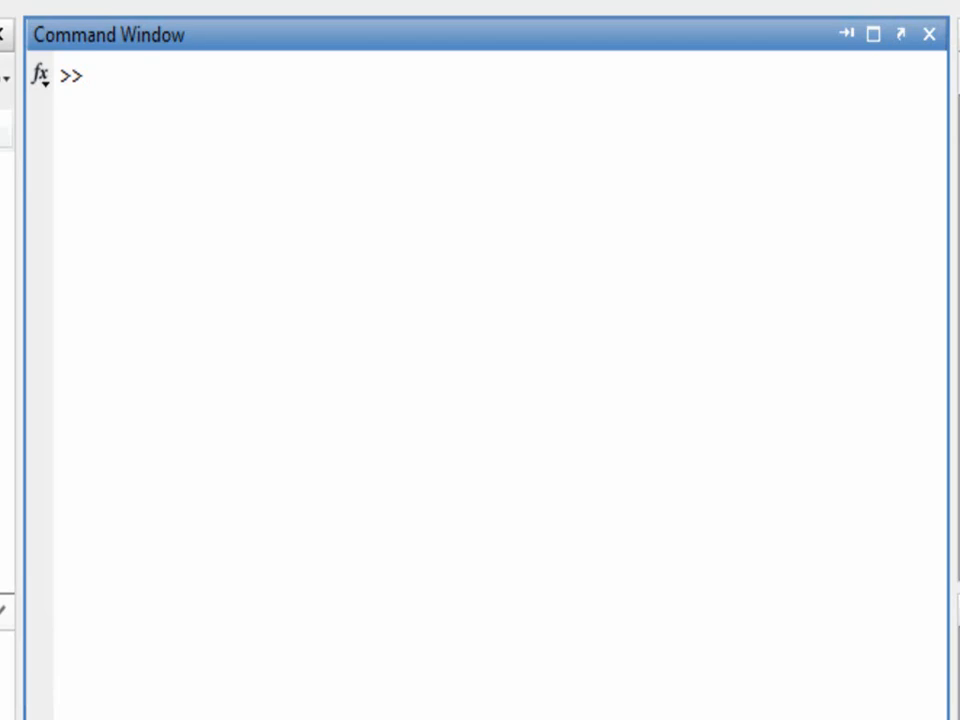
Step: Set a to 0 and begin an if statement testing a==1
text(a)
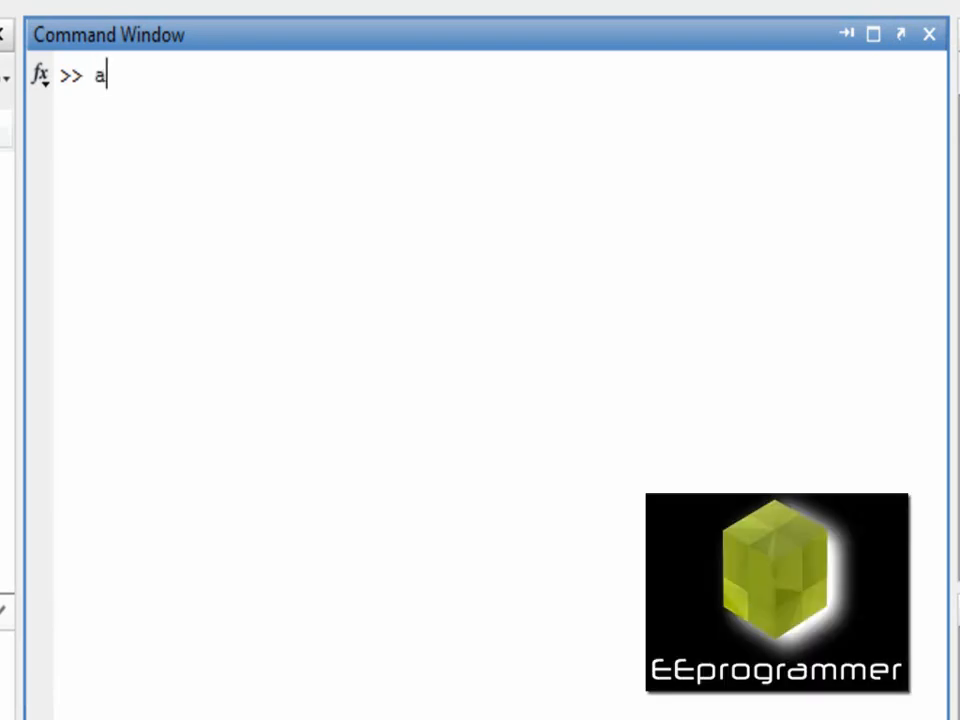
text(= 0;)
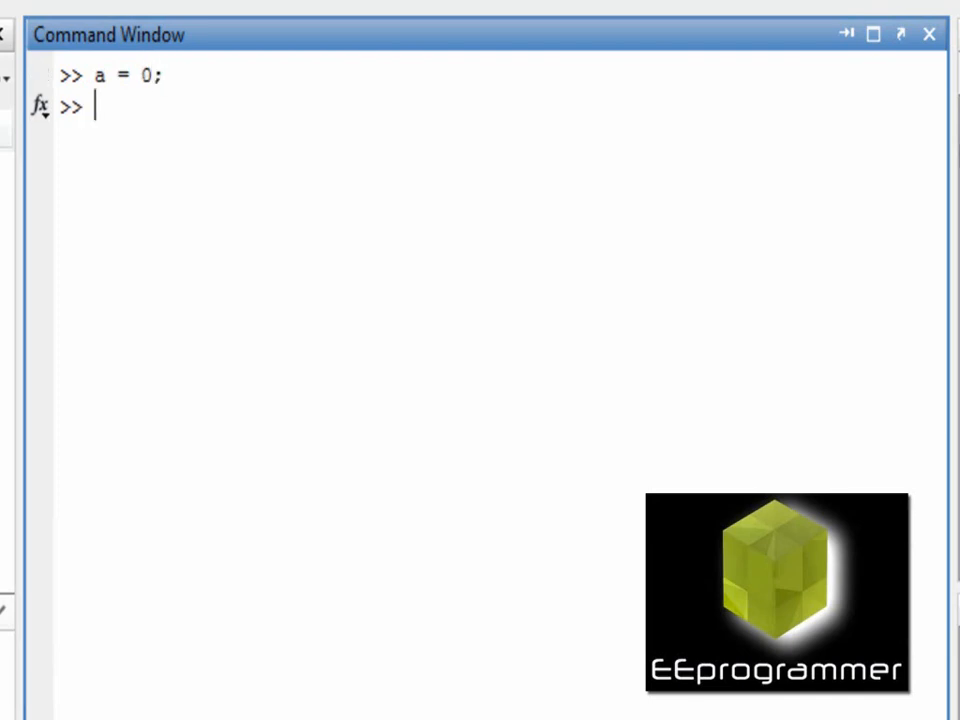
text(if a)
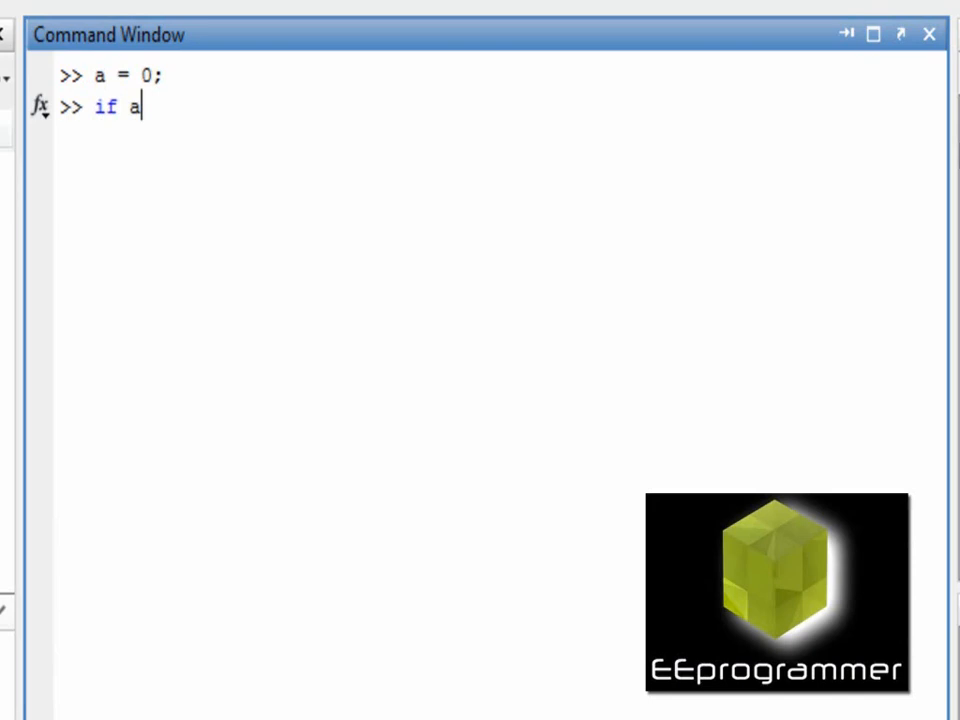
text(==1)
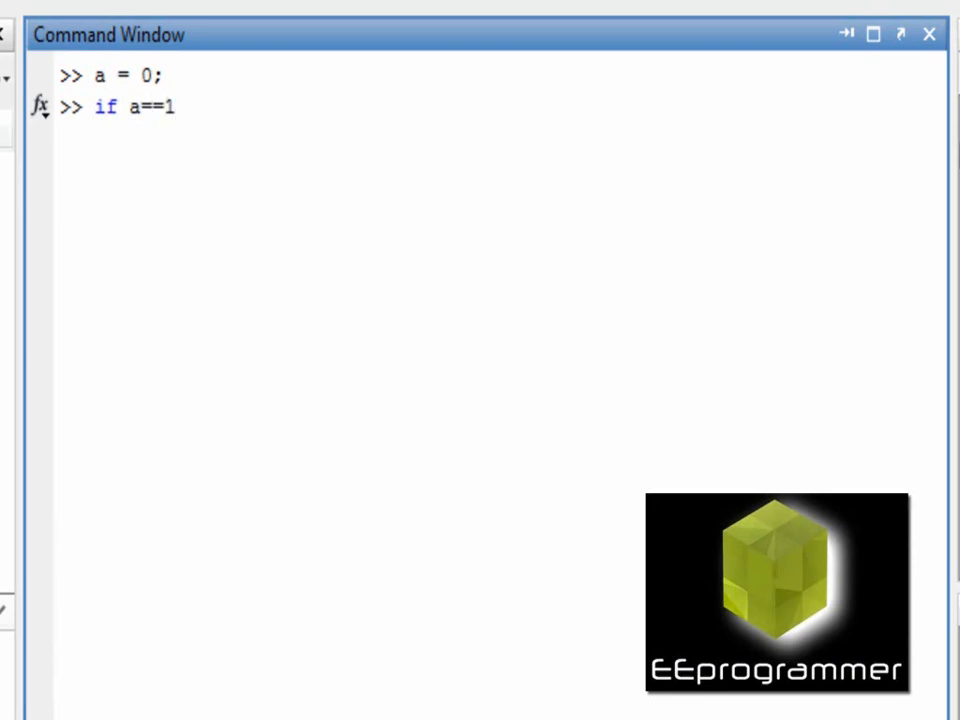
Step: Display 'Yes' or 'NO' in the branches, end the block, and clear the window with clc
text(disp())
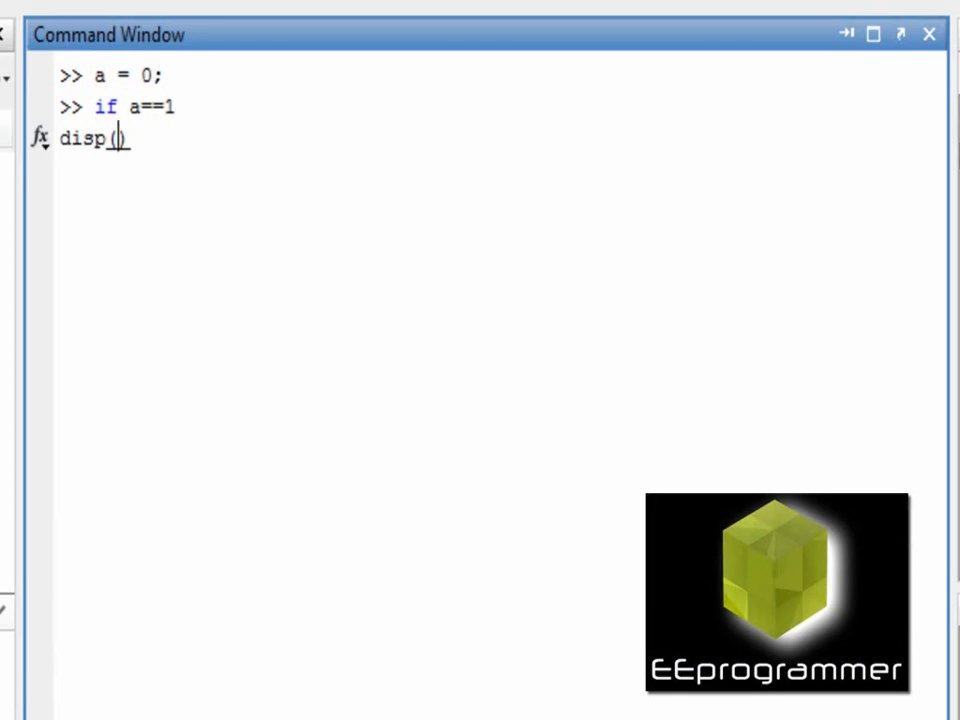
text(')
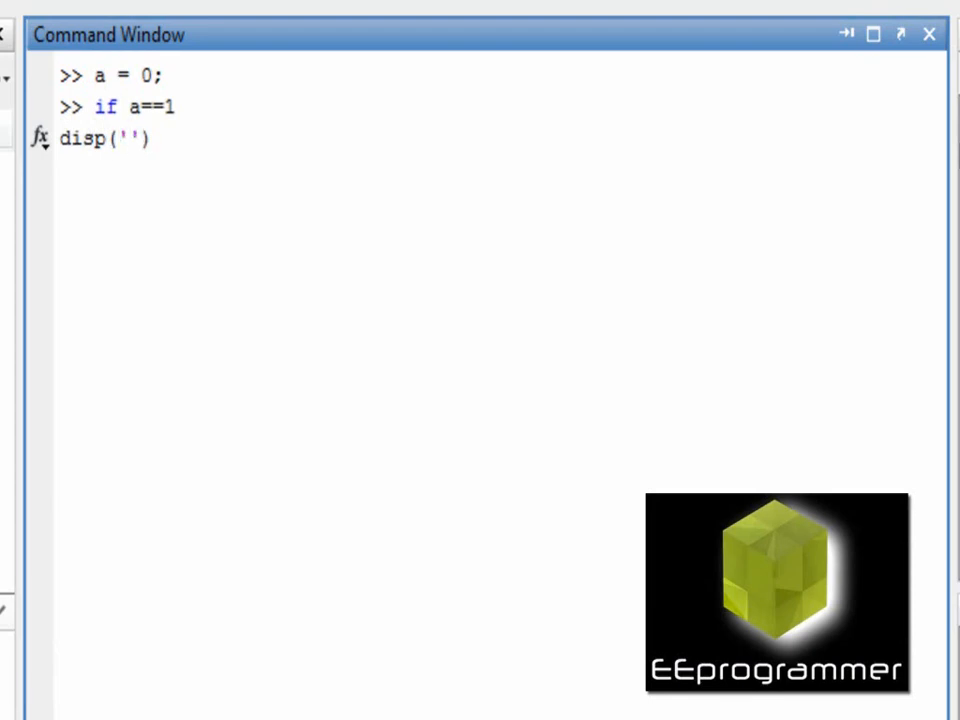
text(Yes)
text(else)
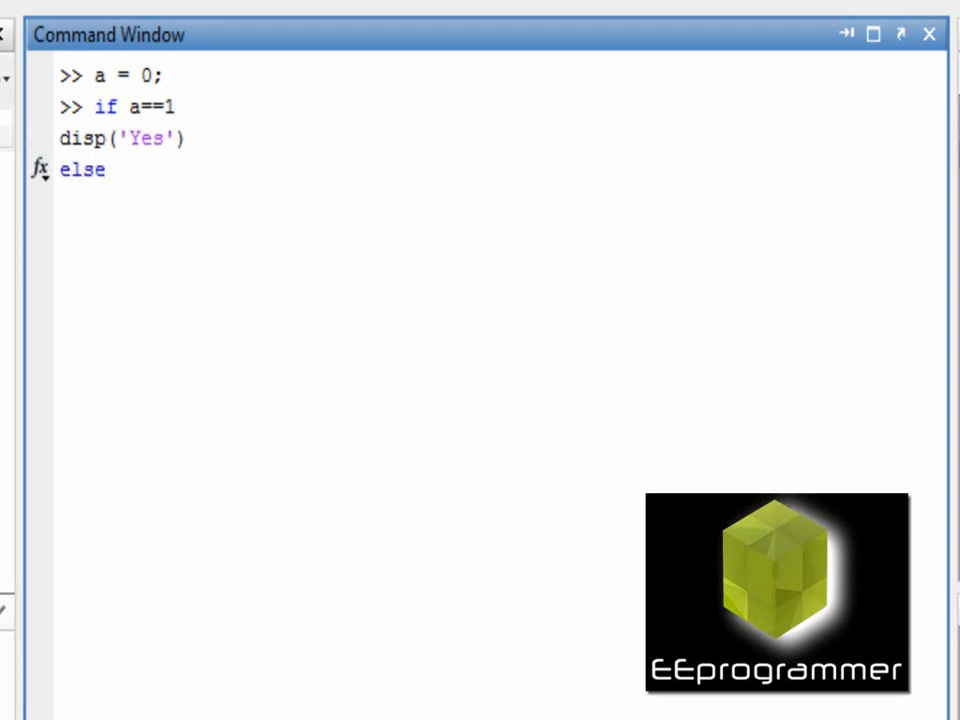
text(disp)
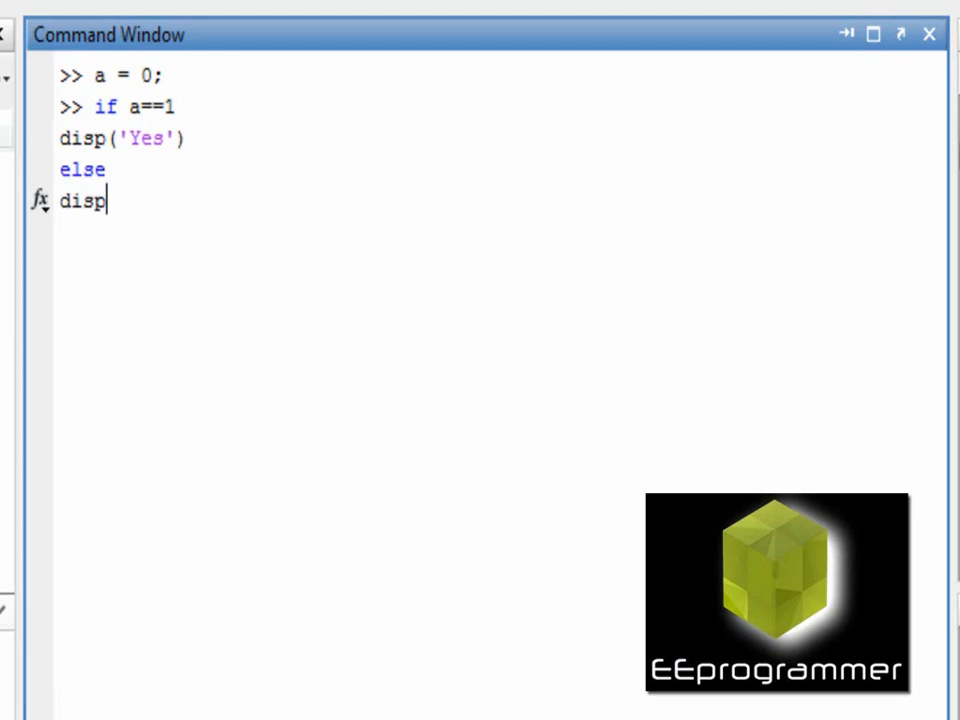
text(('NO')
text(e)
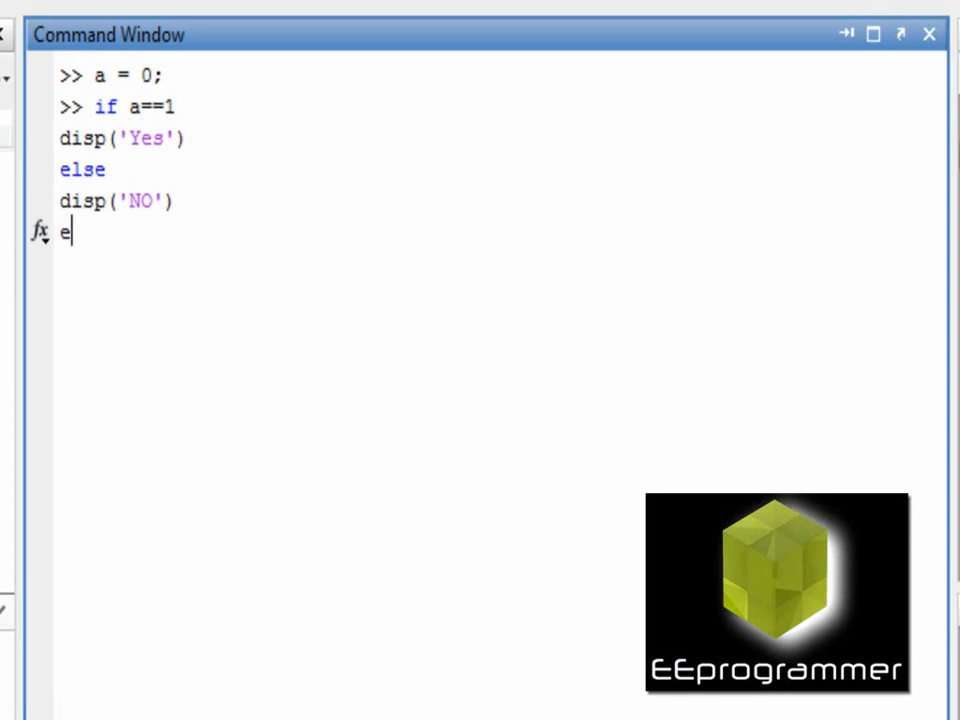
text(nd)
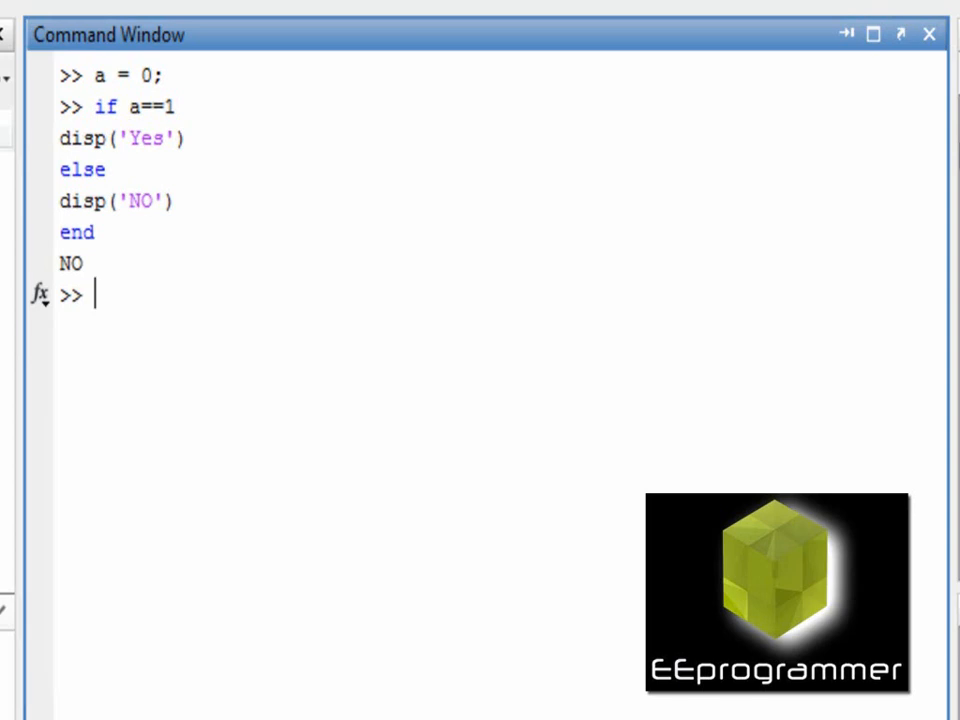
text(clc)
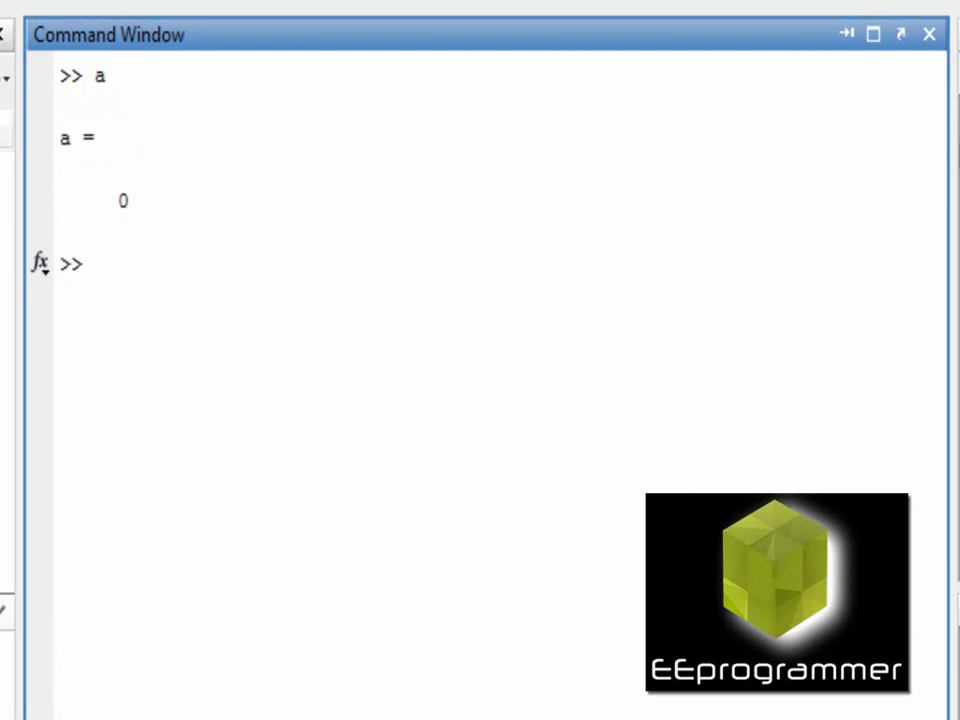
Step: Start the if block with a==1 displaying 'a is 1'
text(if)
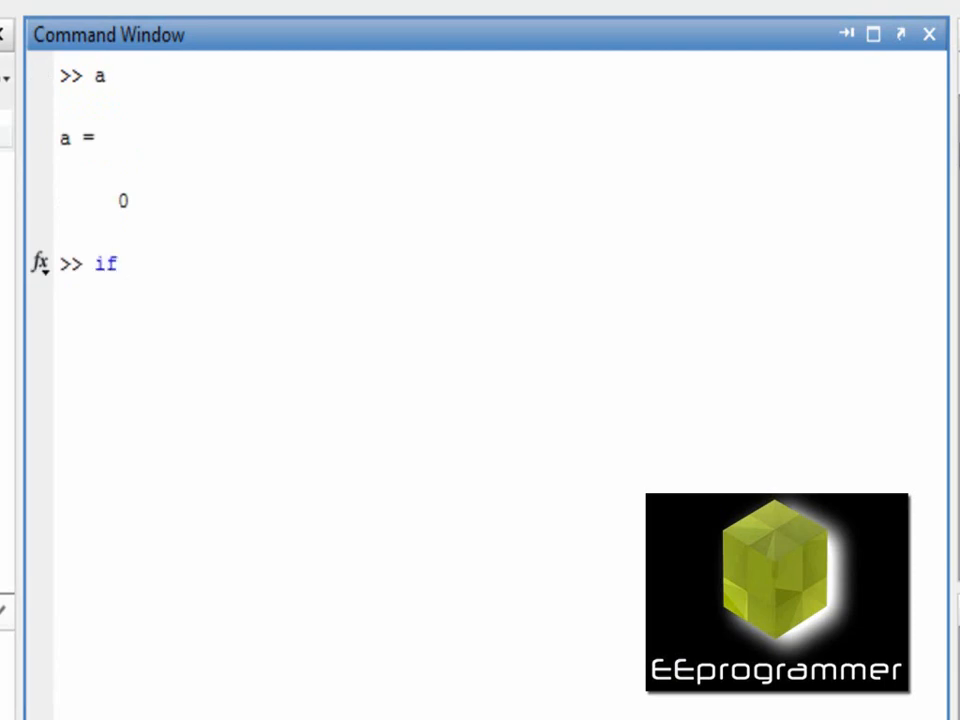
text(a=)
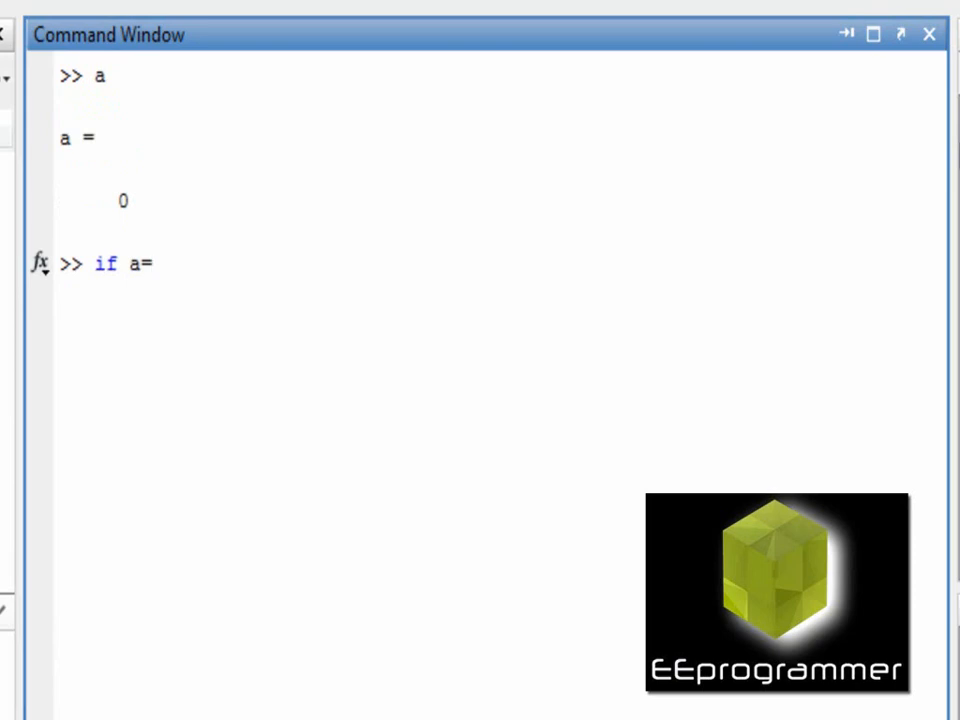
text(=1)
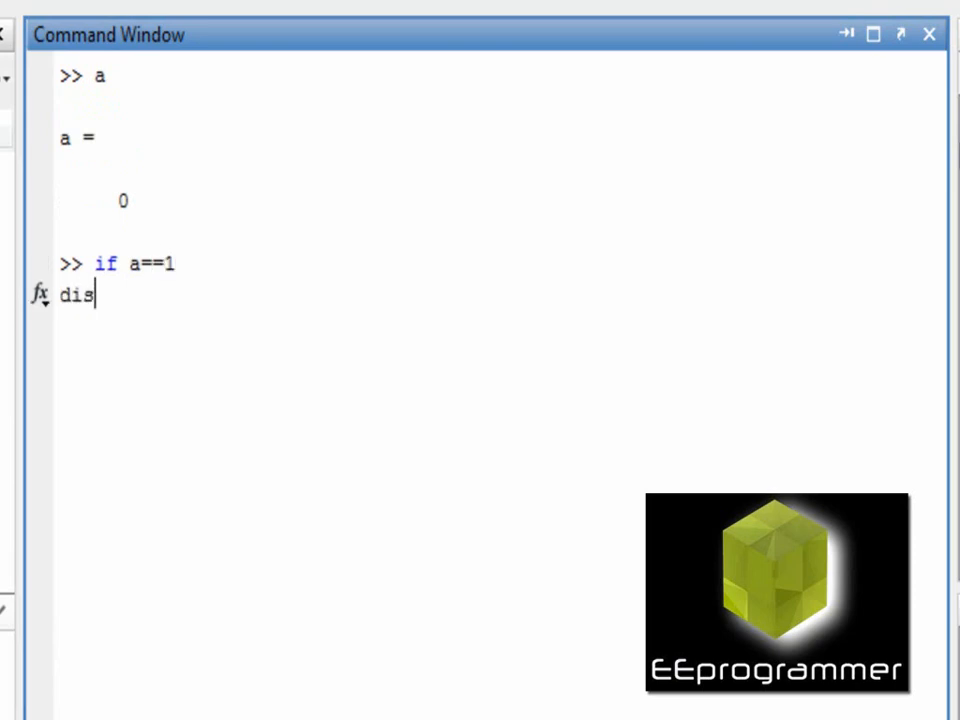
text(p()
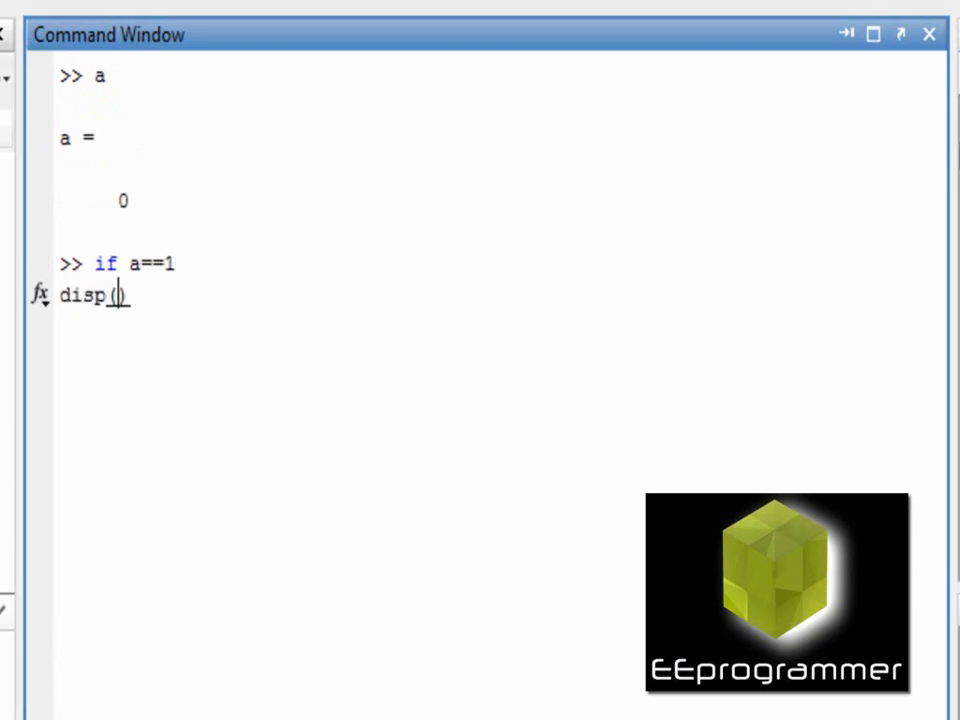
text('a is 1')
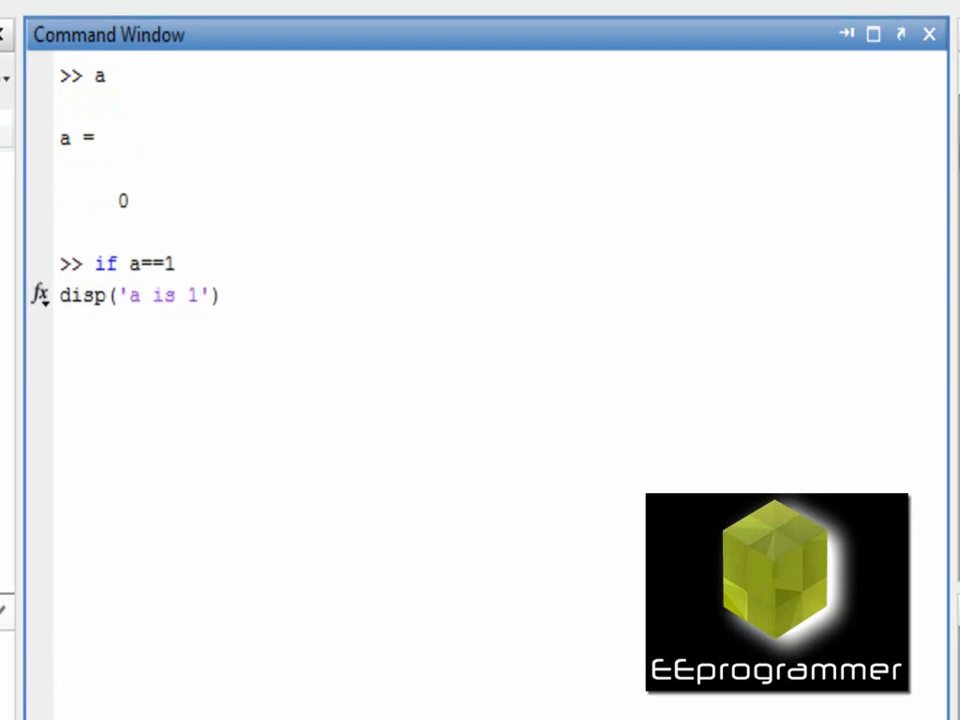
Step: Add an elseif a==0 branch displaying 'a is 0'
text(else)
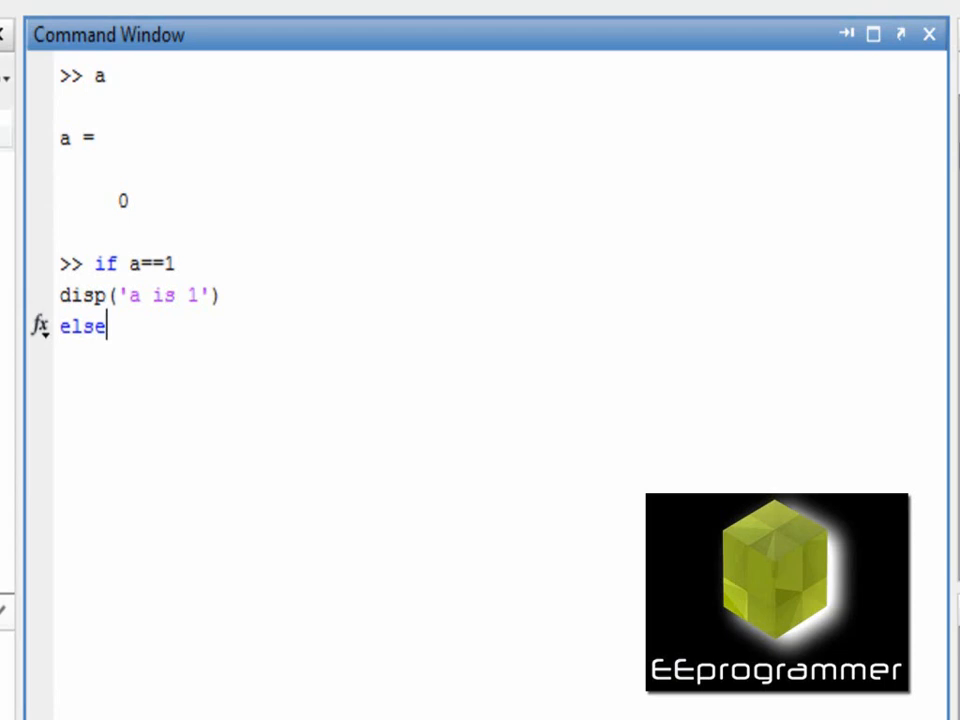
text(if)
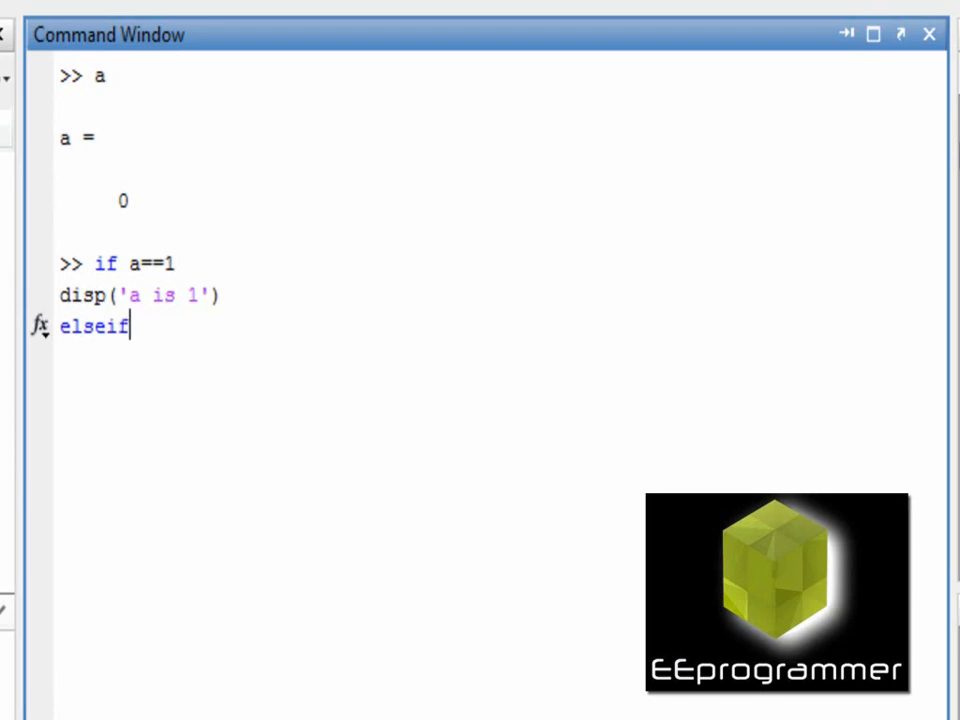
text(a==0)
text(dis)
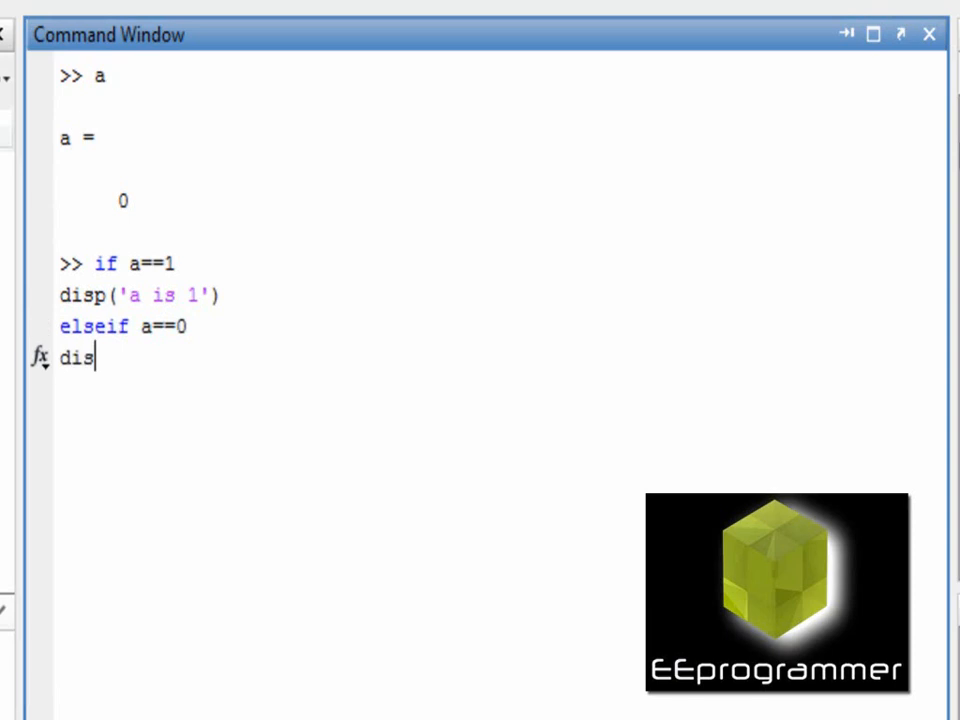
text(p('a)
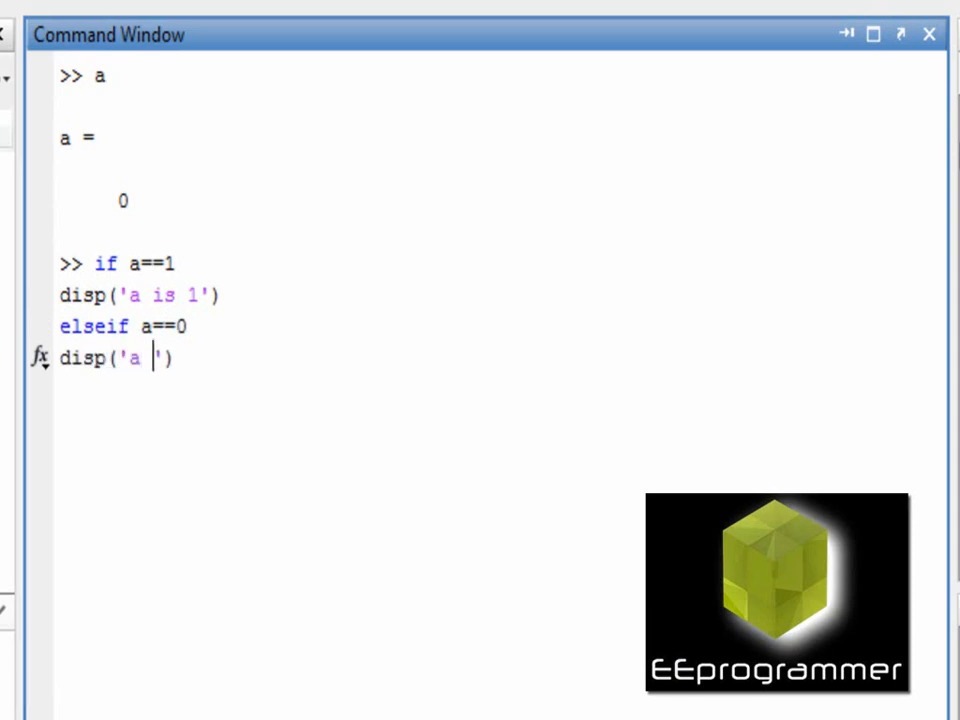
text(is 0)
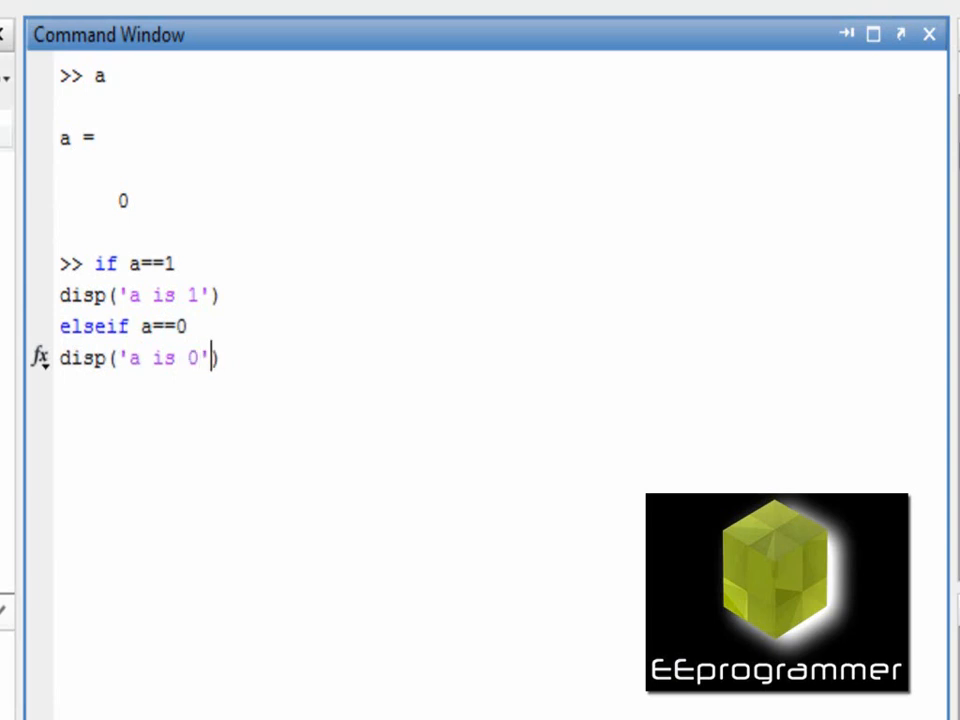
Step: Add an else branch displaying 'a is not 0 or 1'
text(else)
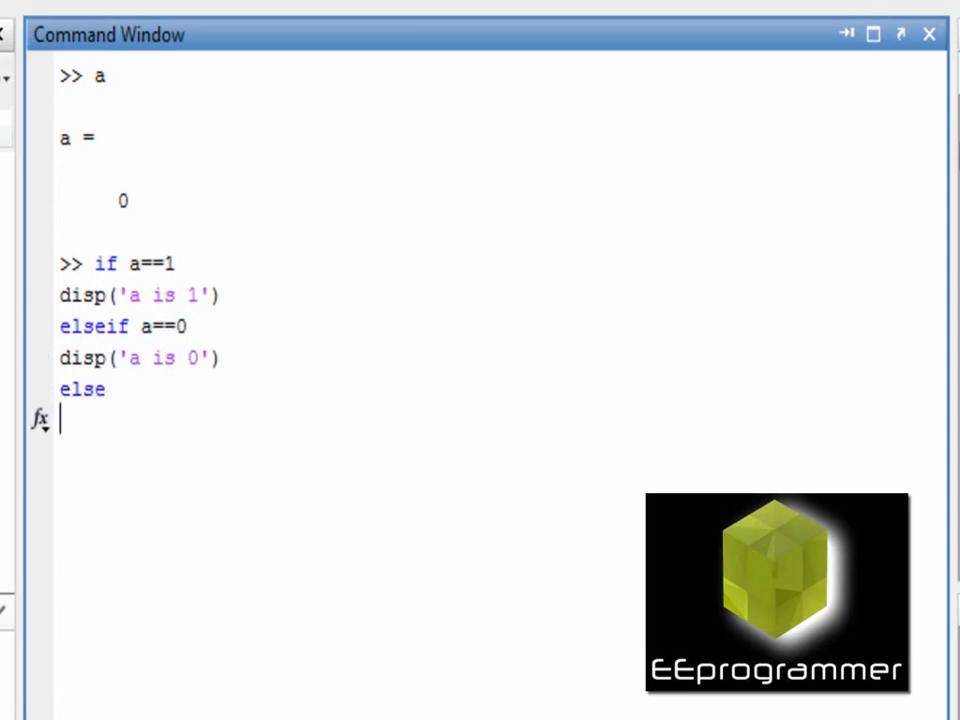
text(disp()
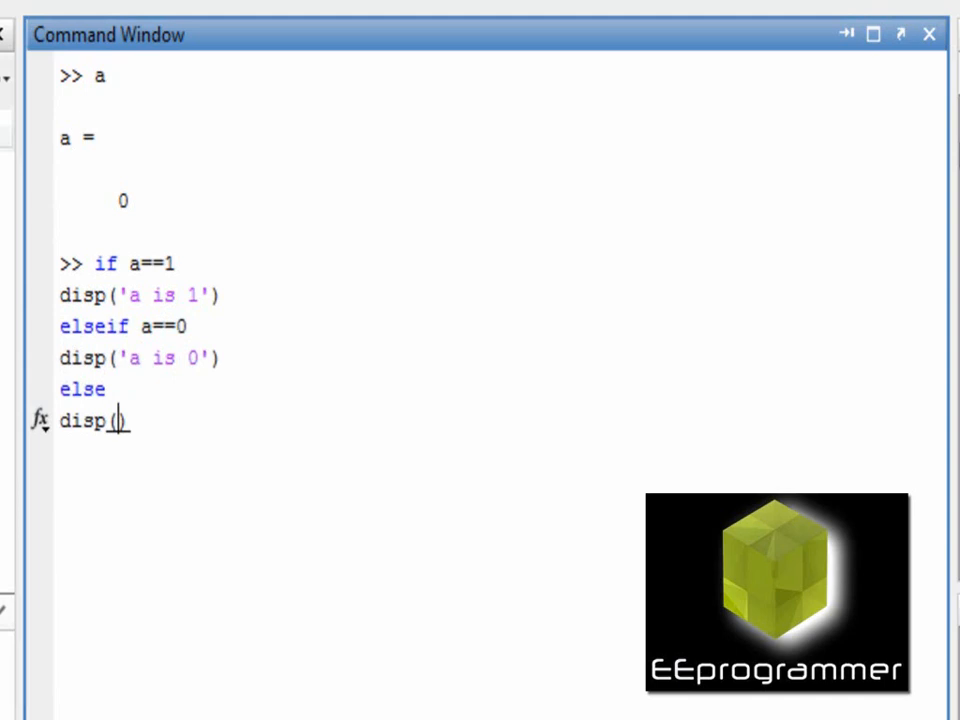
text(')
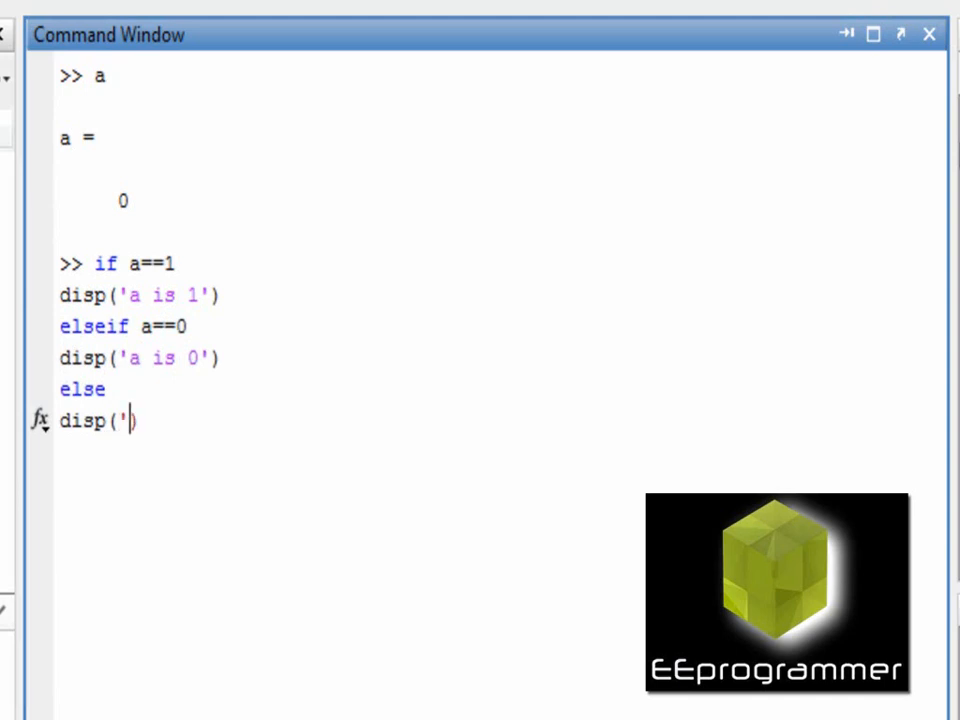
text(a i)
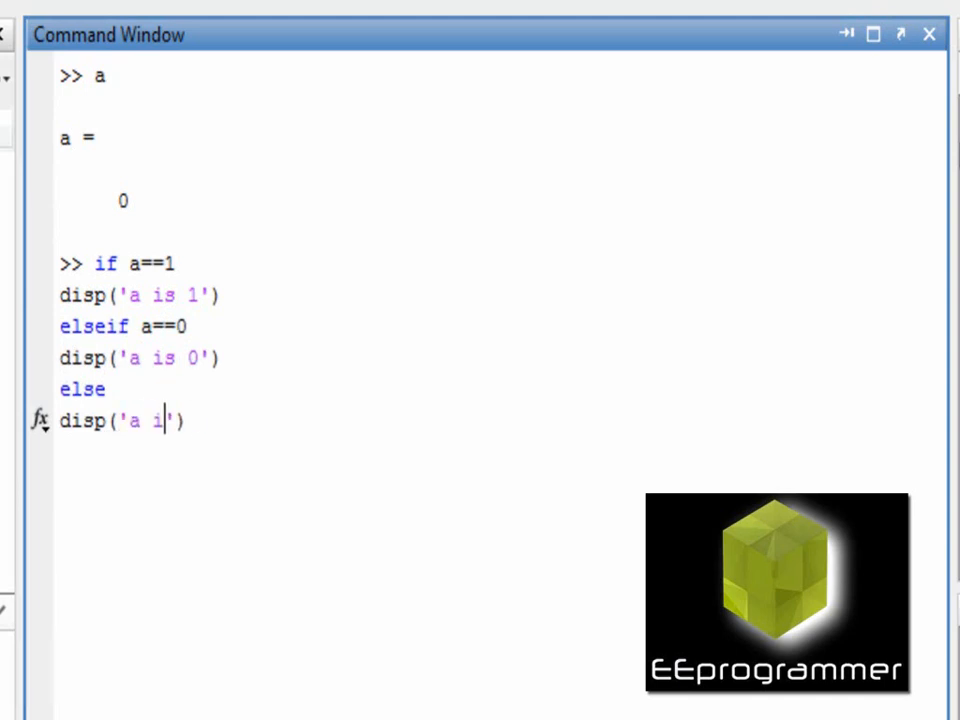
text(s not)
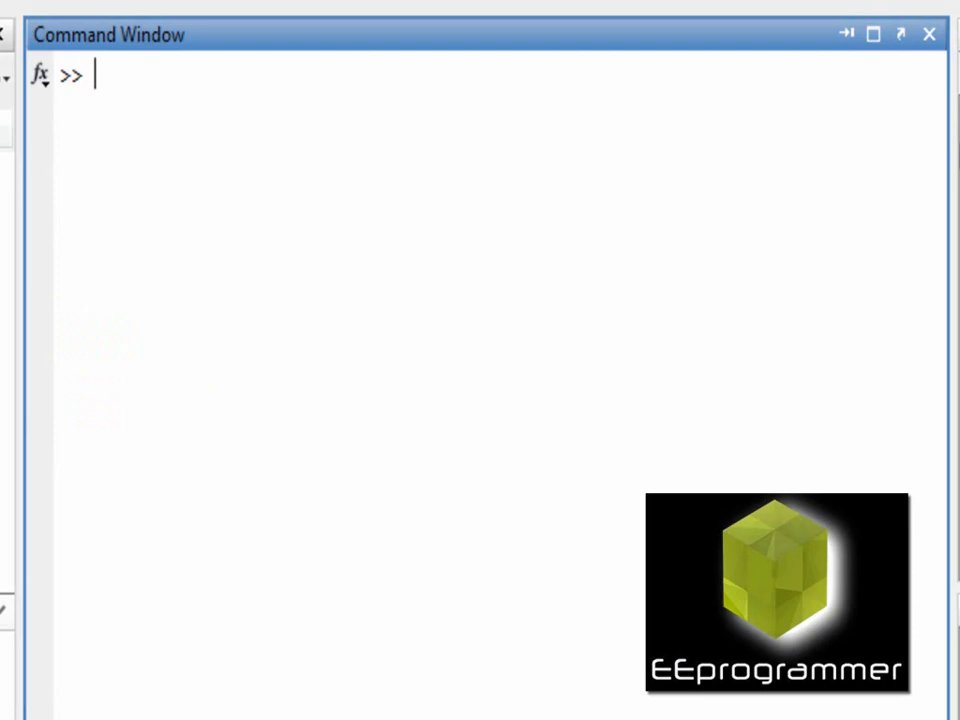
Step: Set a = 3 and re-enter the elseif a==0, else and end lines, printing 'a is not 0 or 1'
text(a = 3)
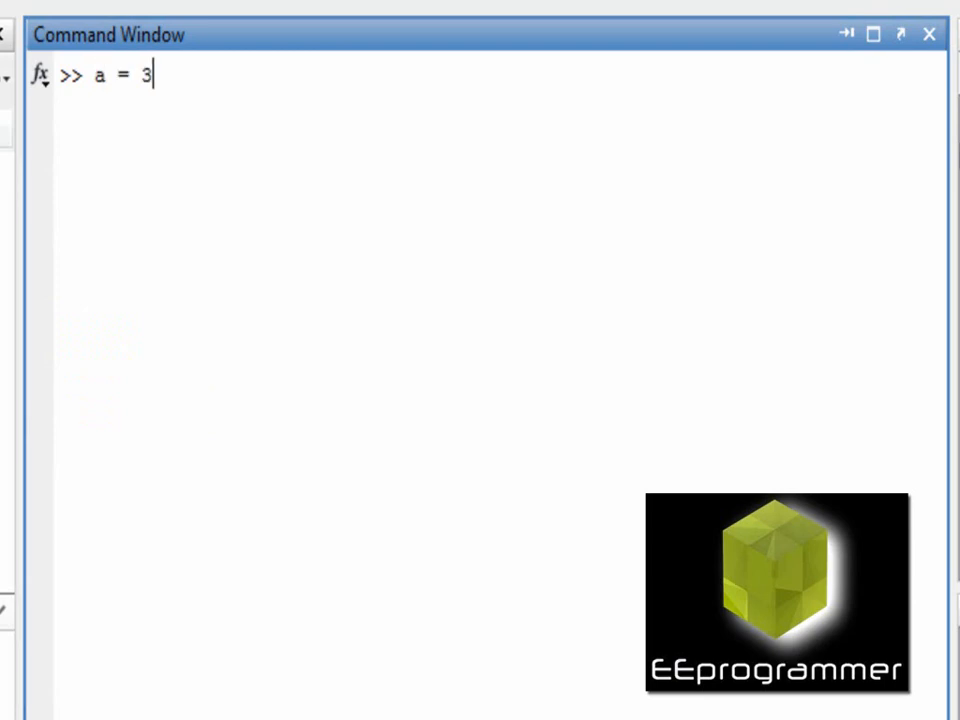
text(;)
text(if a==1)
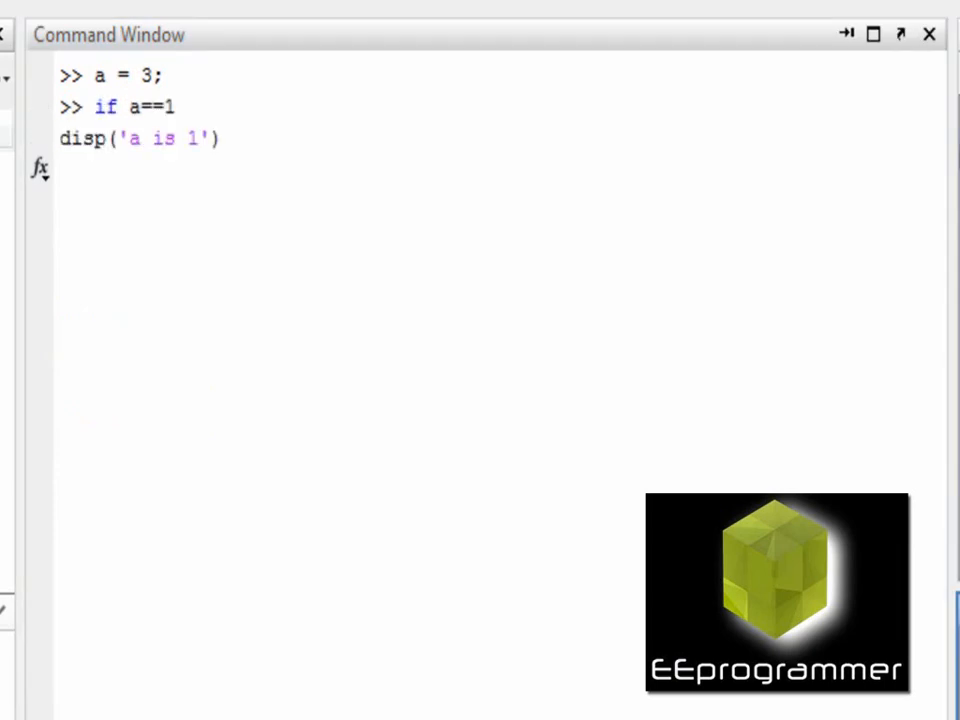
text(elseif a==0)
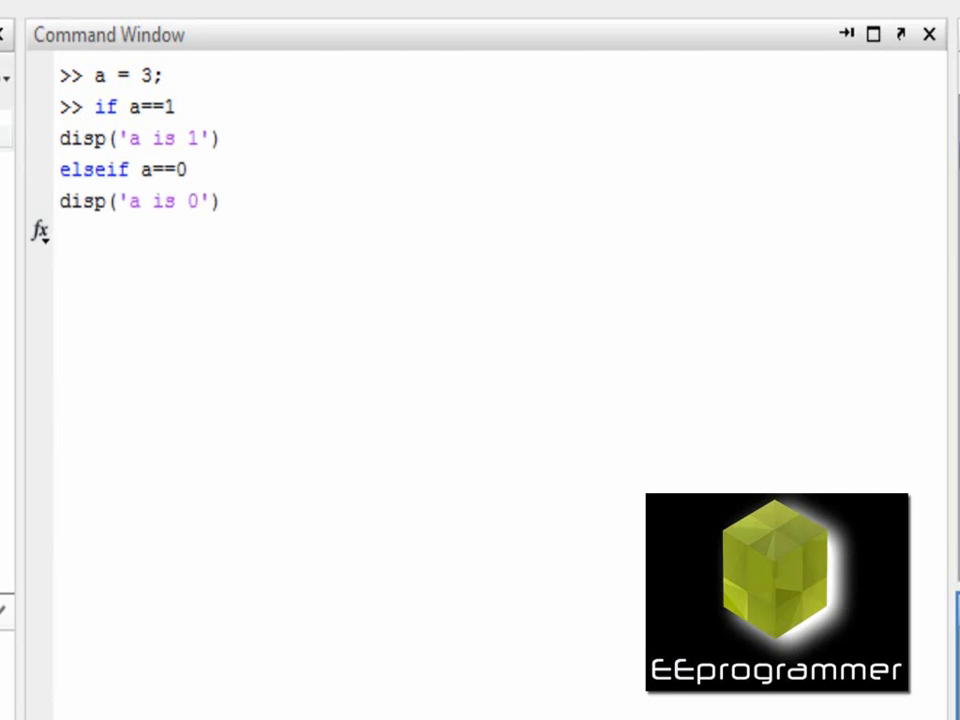
text(else)
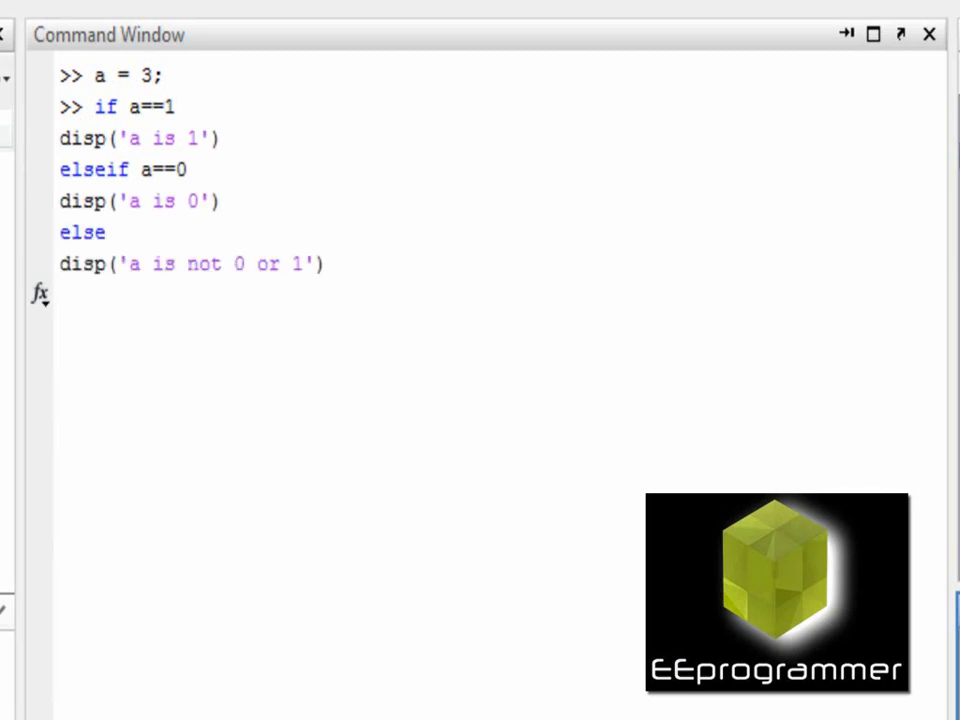
text(end)
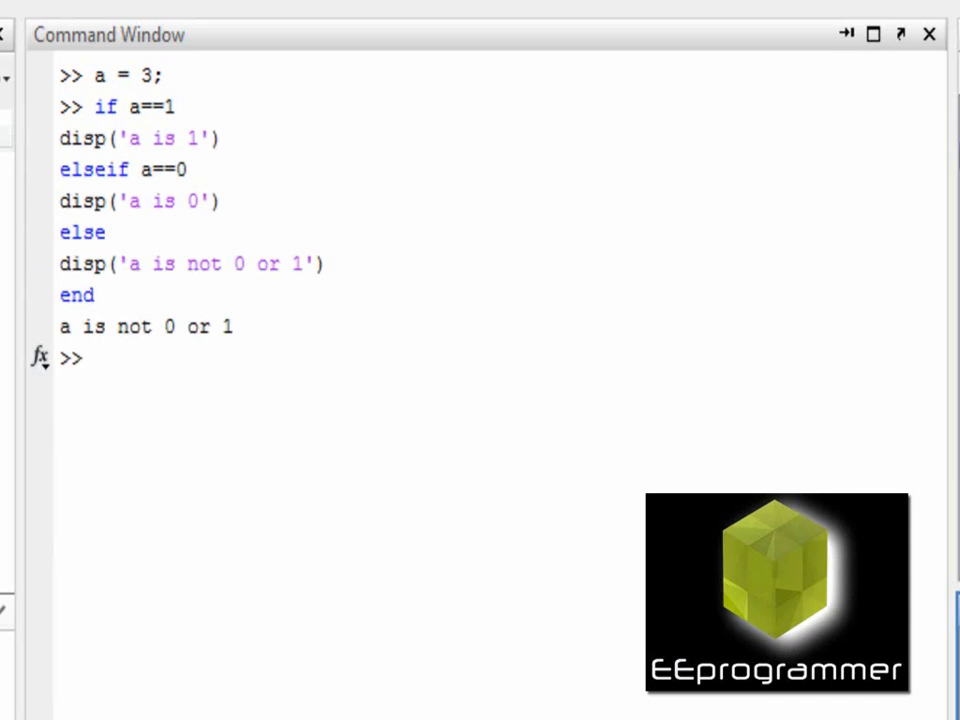
mouse_move(638, 712)
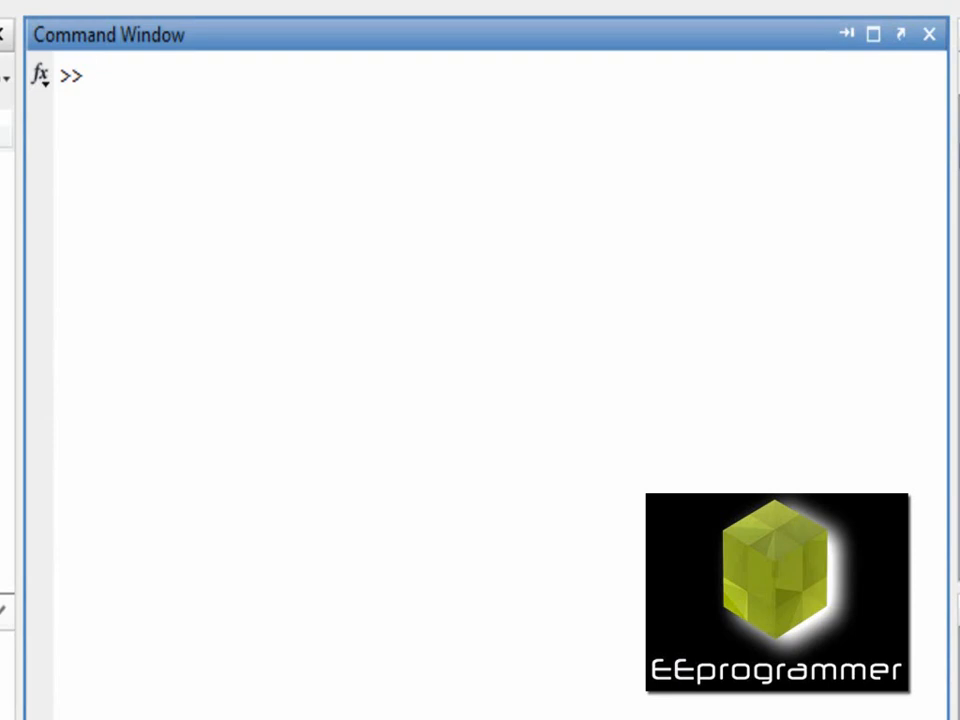
Step: Assign a = 1 at the prompt and begin a switch statement
click(93, 75)
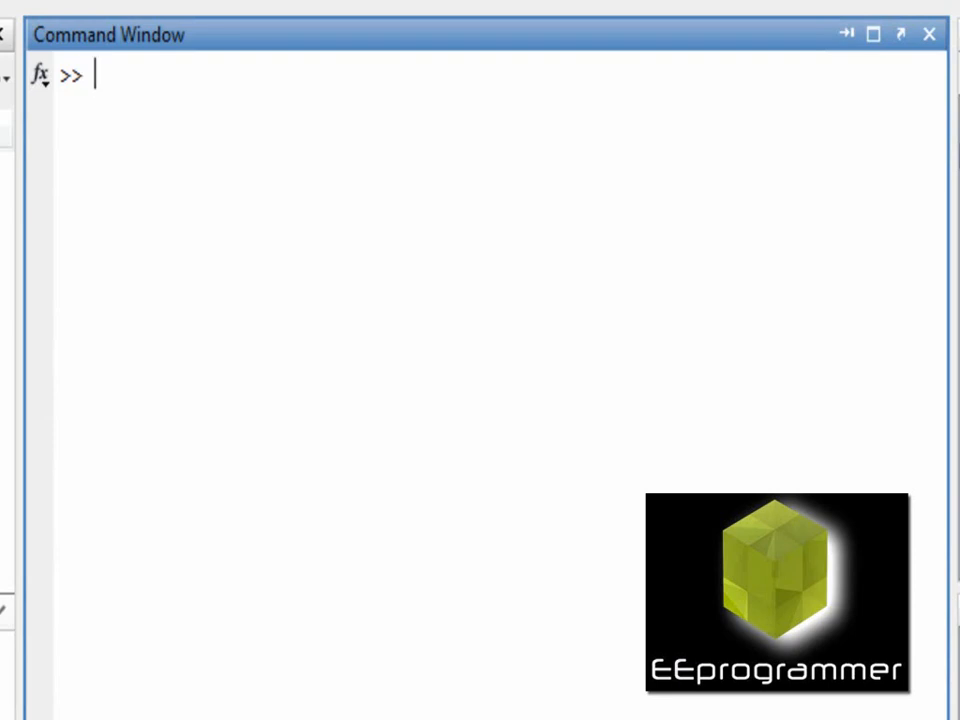
text(a)
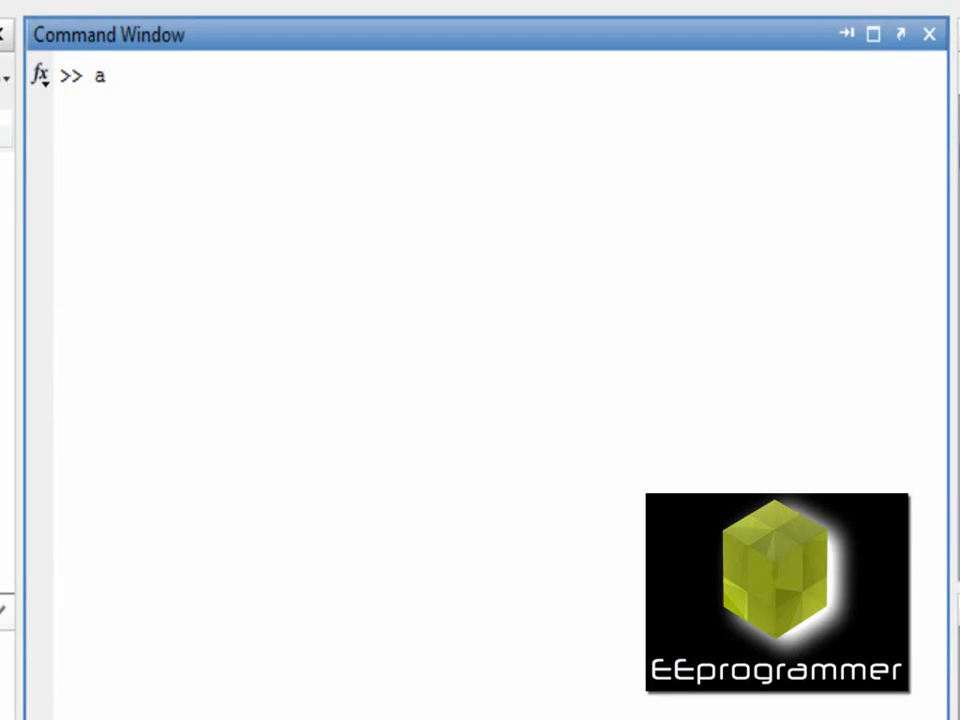
text(= 1)
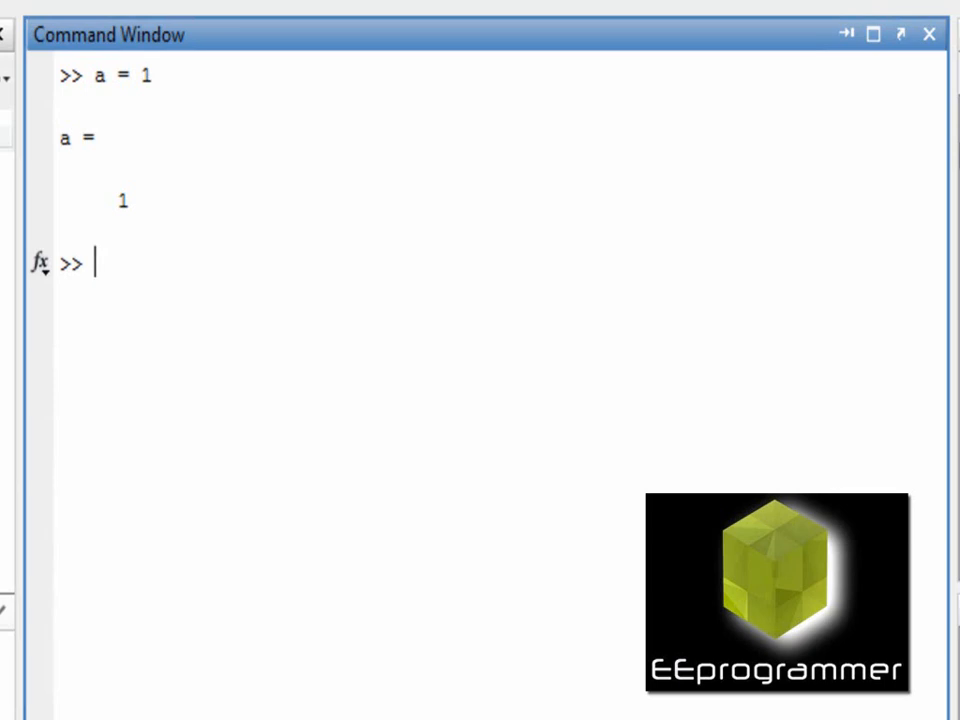
text(switch)
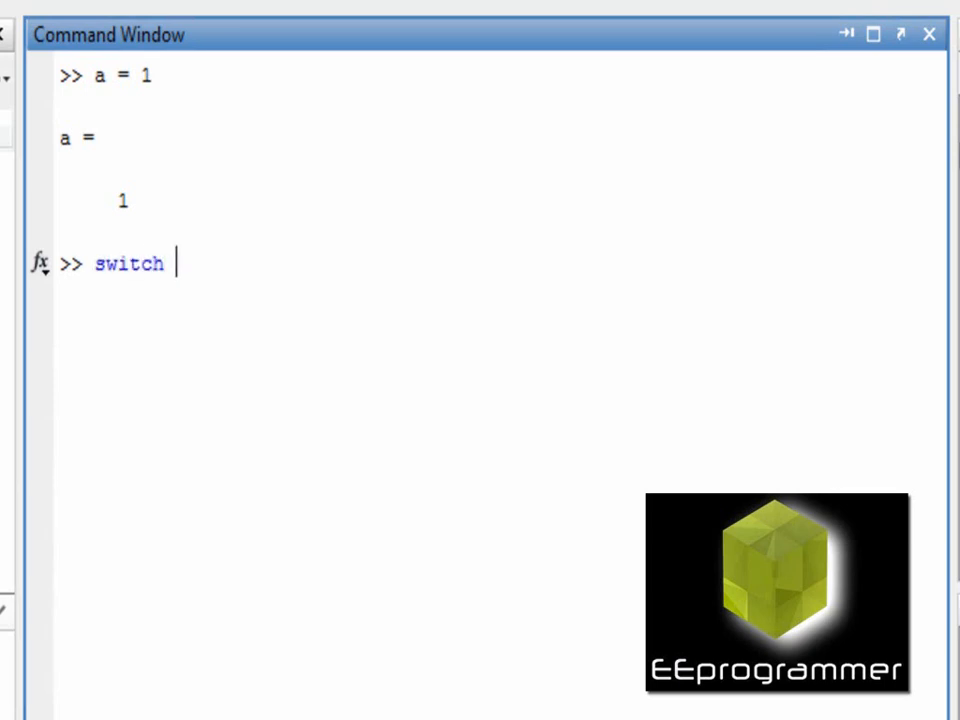
Step: Switch on a with case 1 displaying 'case is one'
text(a)
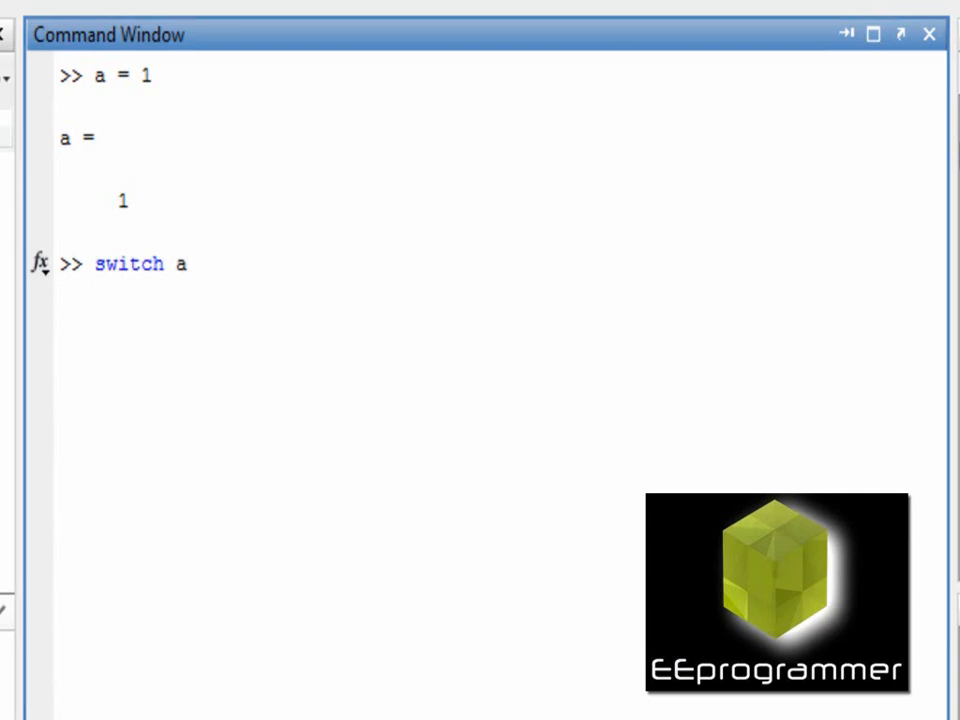
text(case)
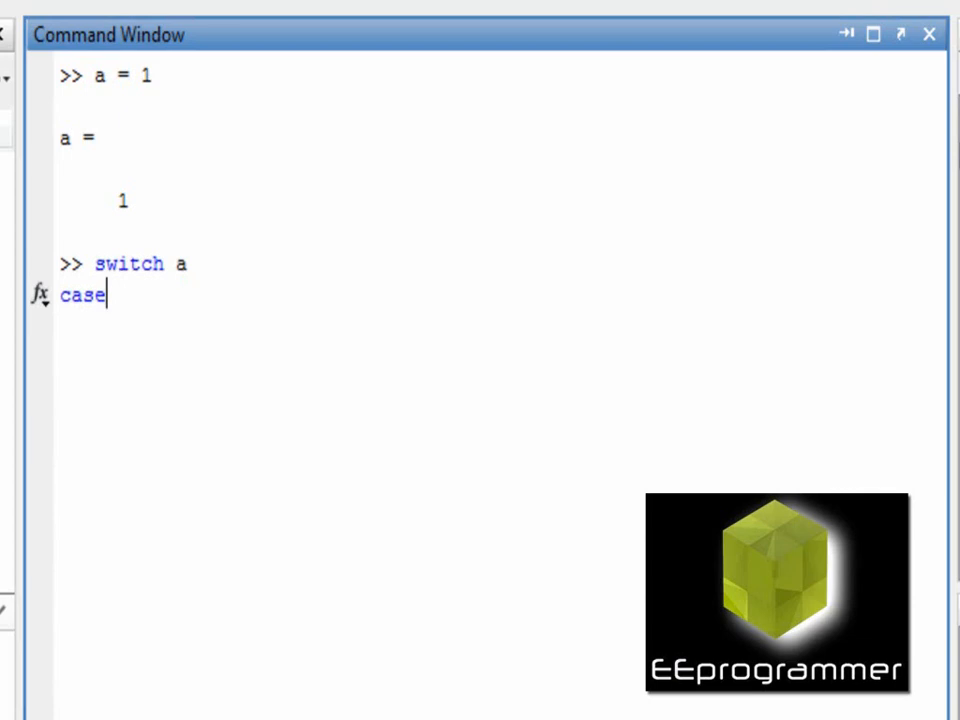
text(" ")
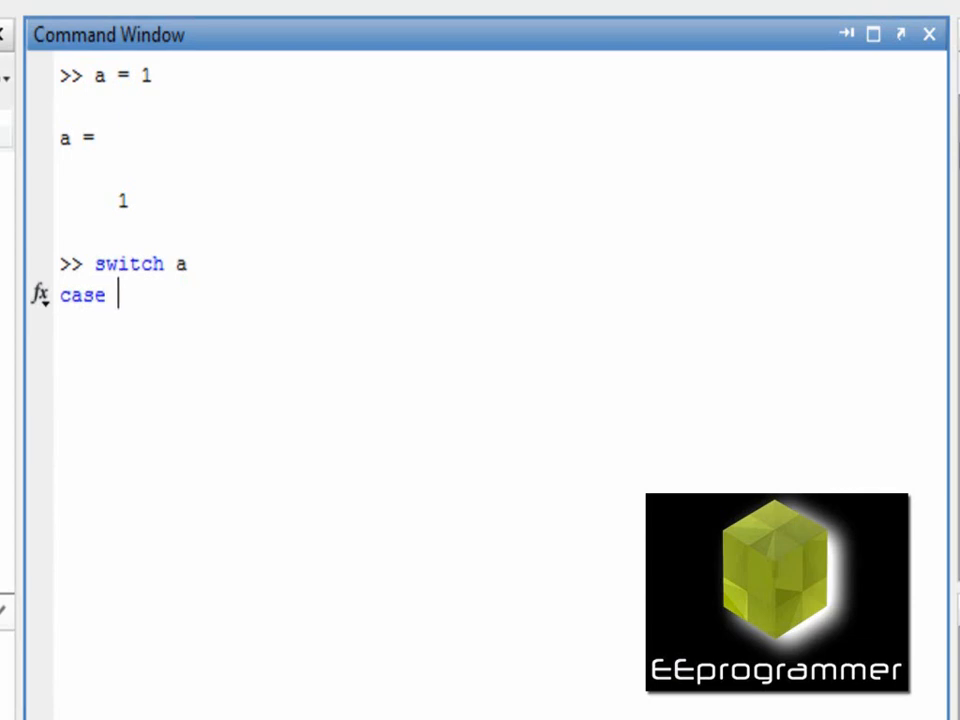
text(1)
text(disp)
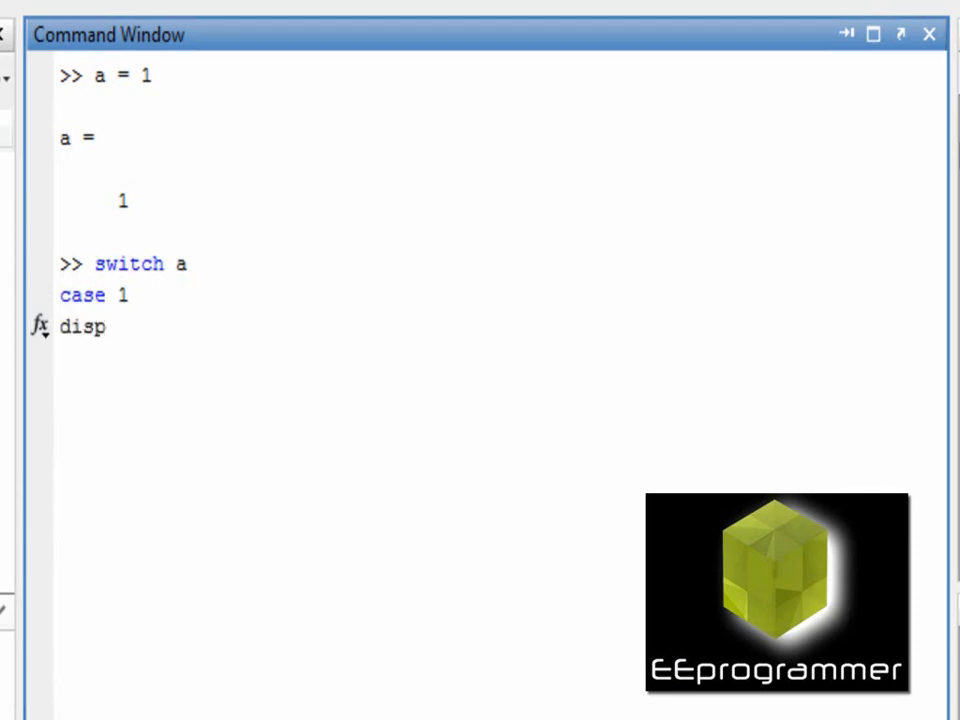
text((''))
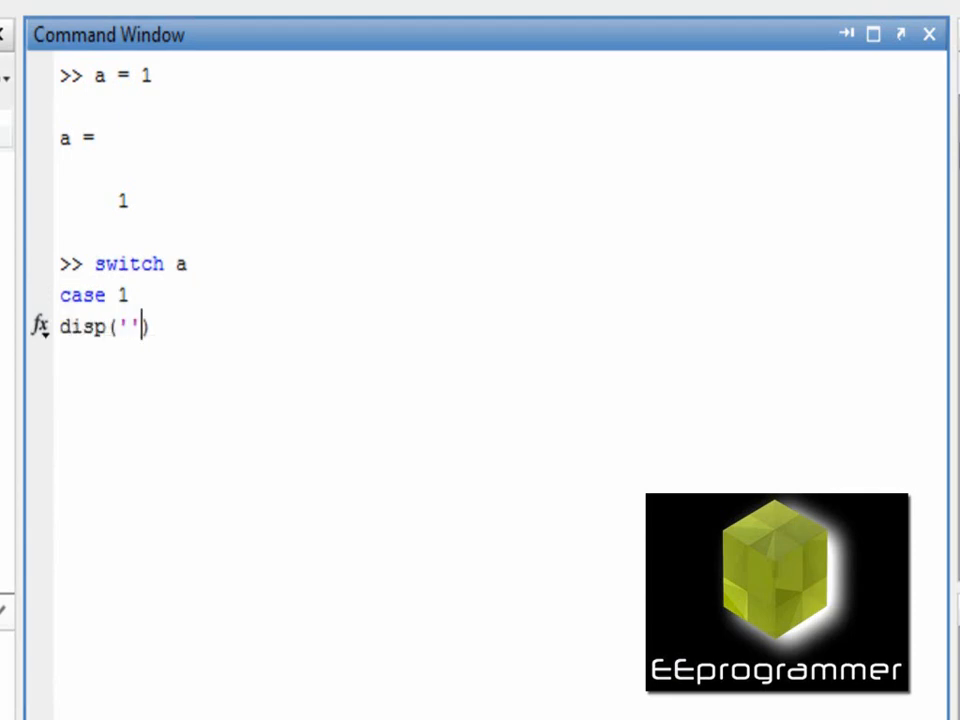
text(case is)
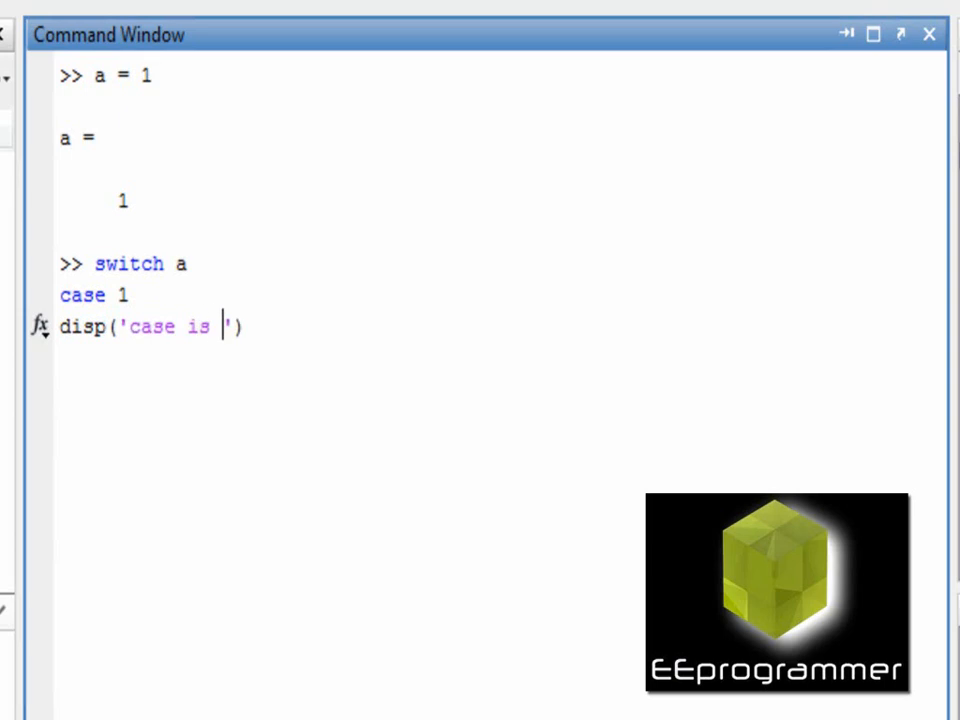
text(one)
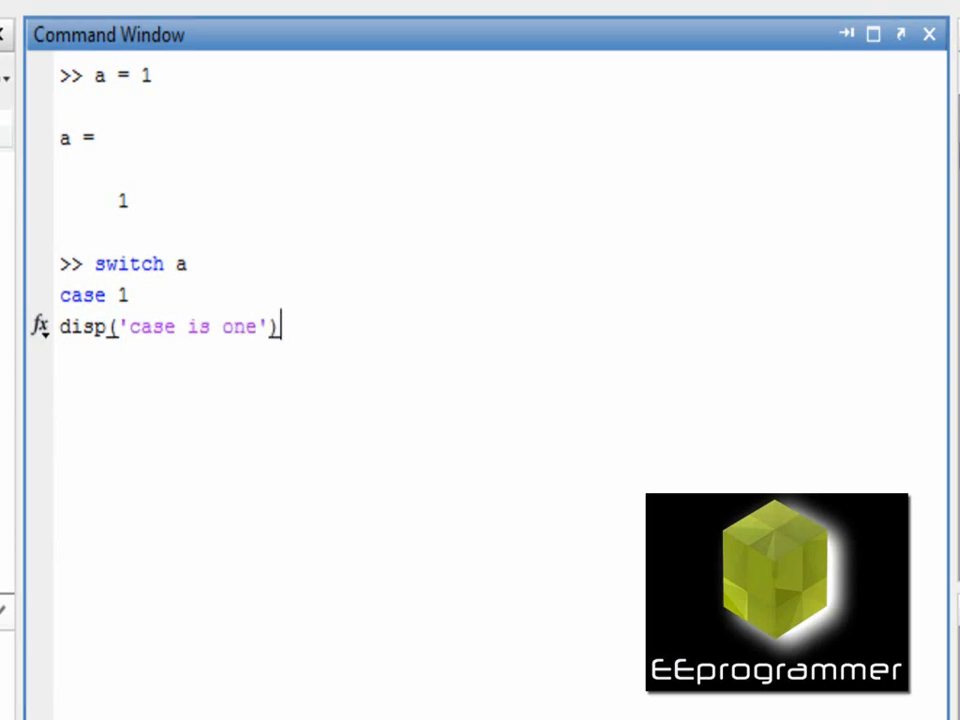
key(enter)
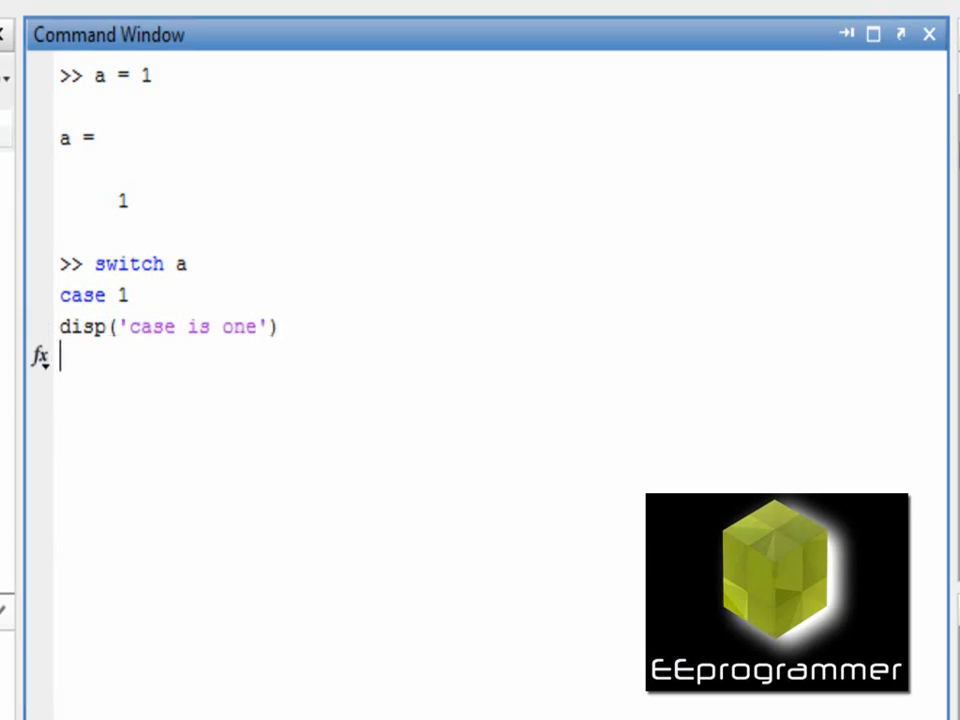
Step: Add case 2 displaying 'case is two' and an otherwise branch displaying 'a is not 1 and 2'
text(case 2)
text(disp)
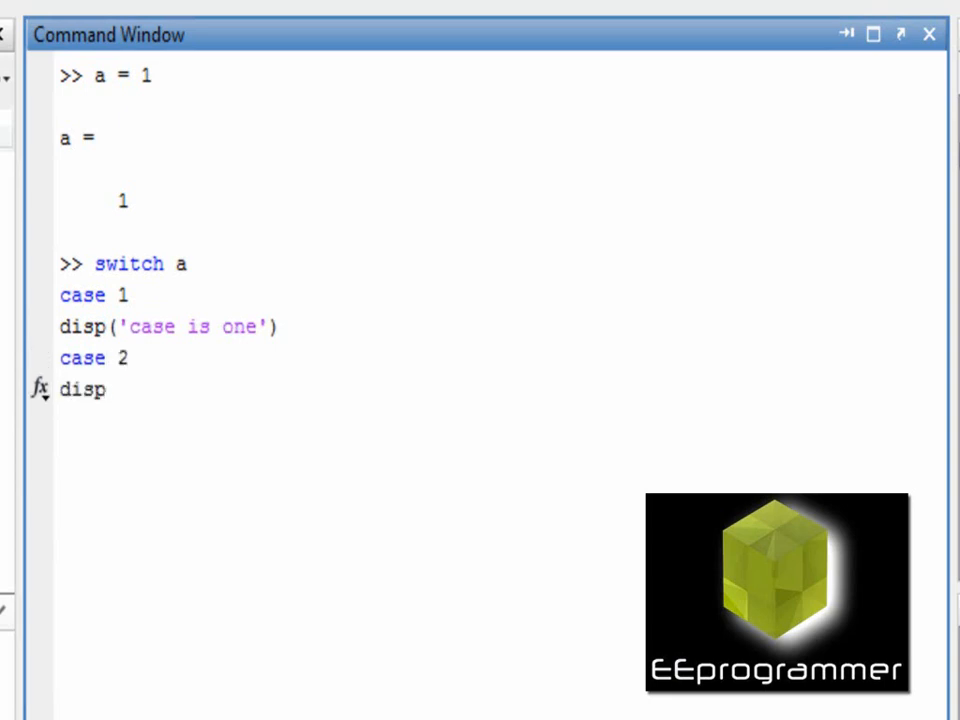
text((''))
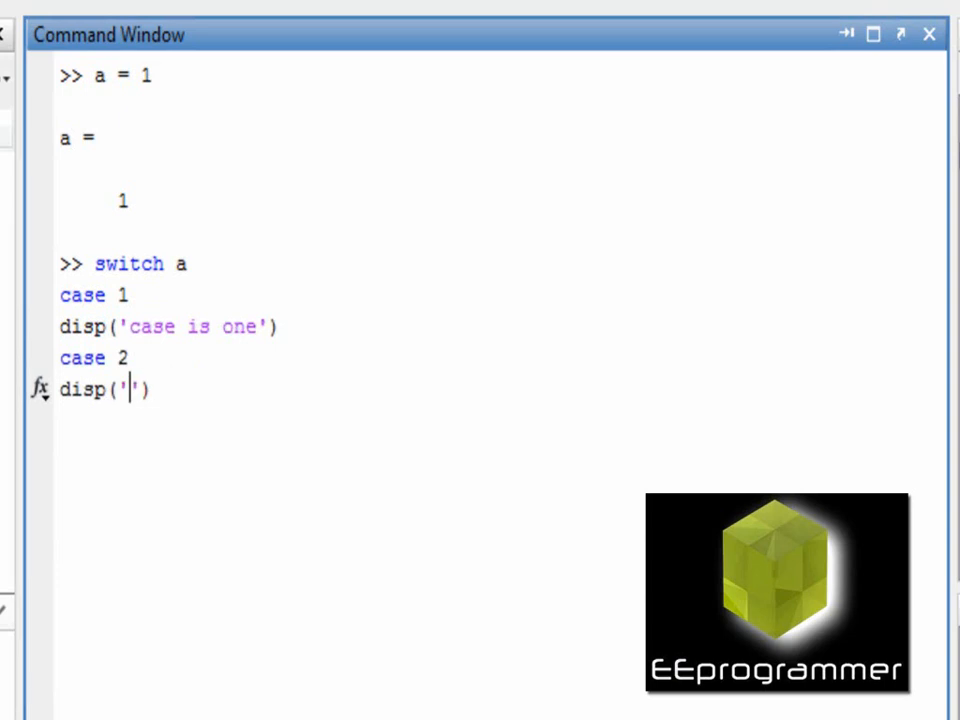
text(case is two)
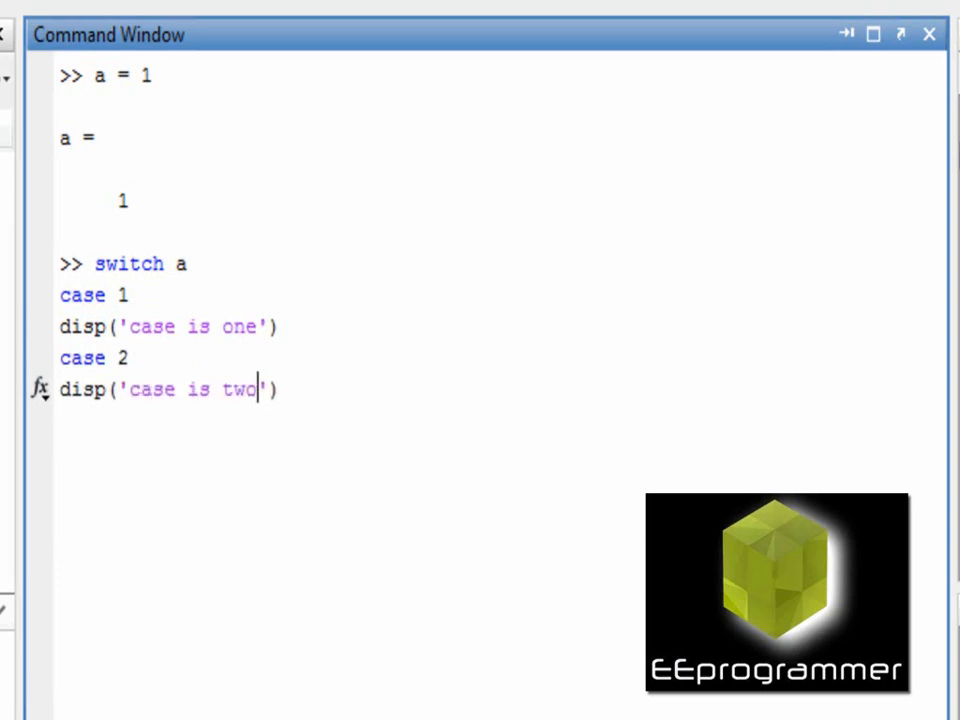
text(ot)
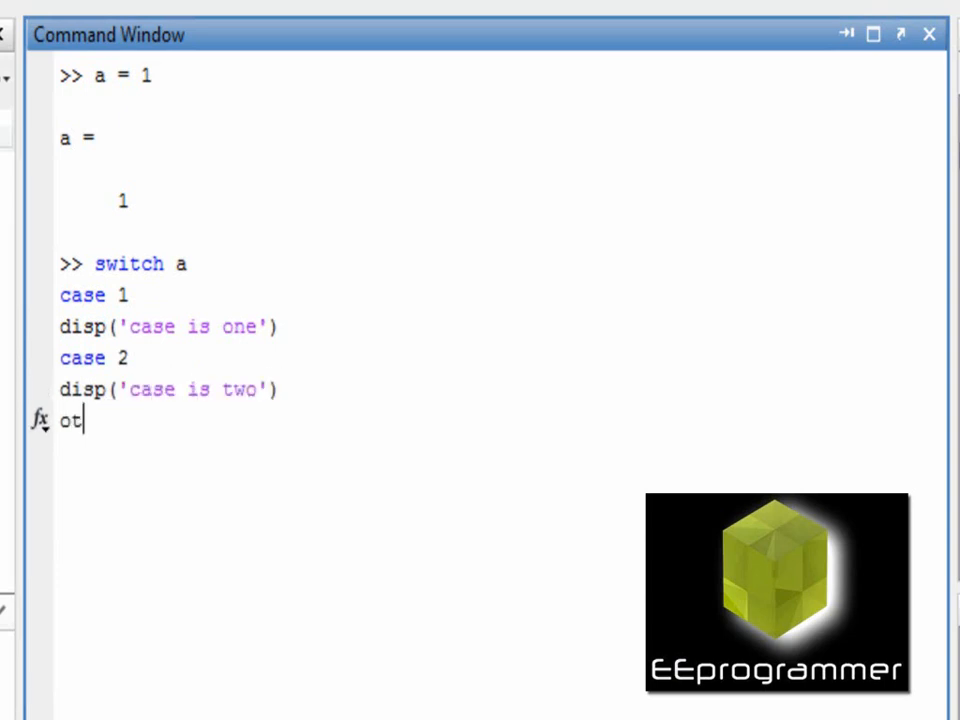
text(herwise)
text(disp)
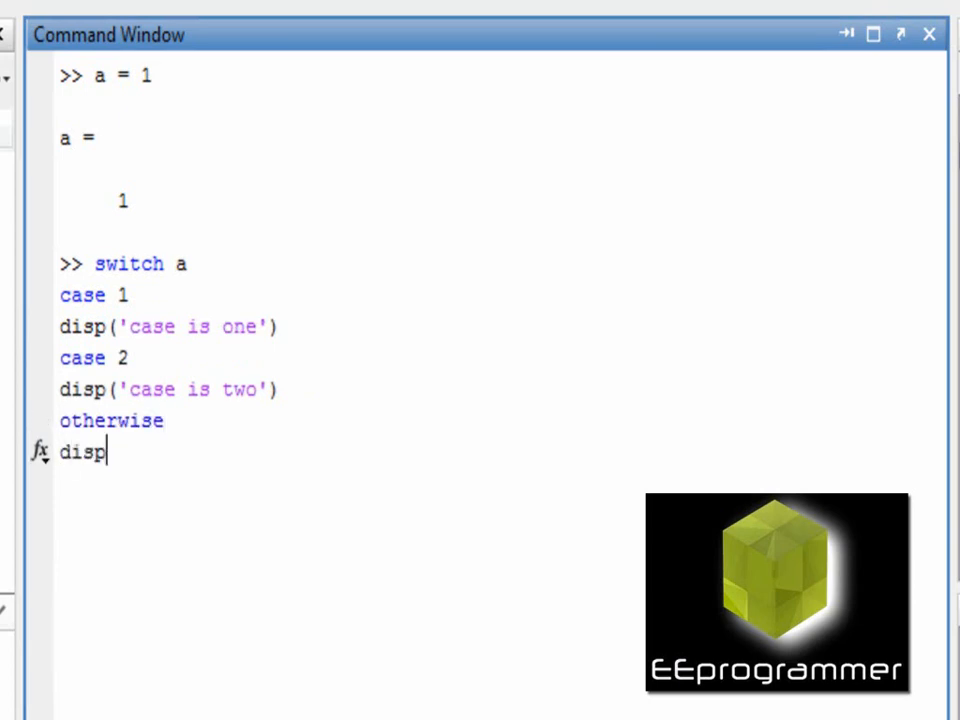
text(('a)
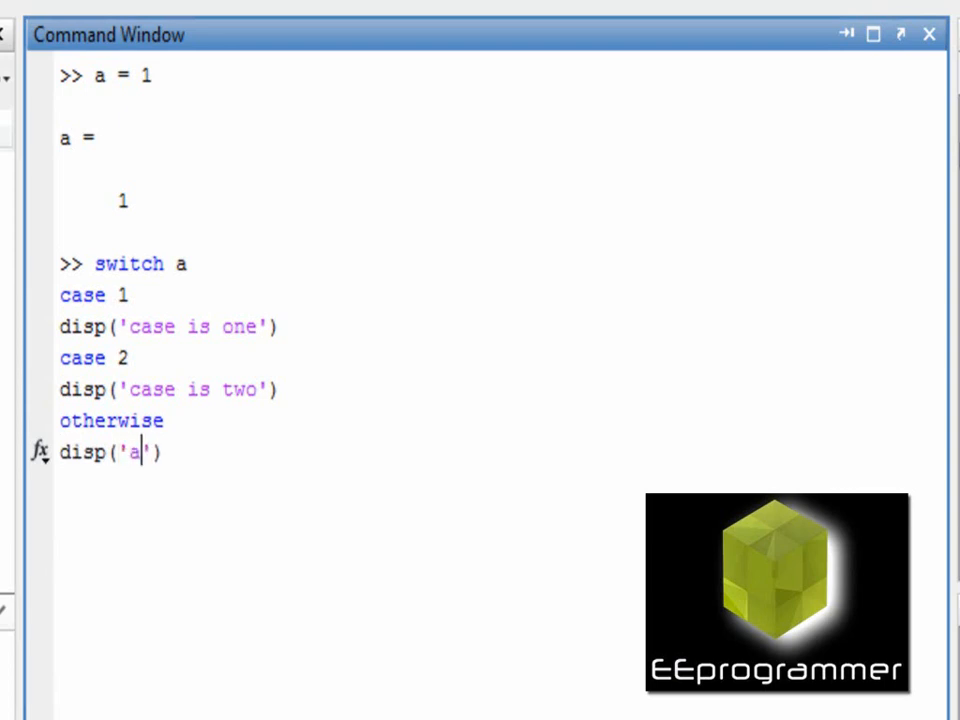
text(is not 1 and 2)
text(end)
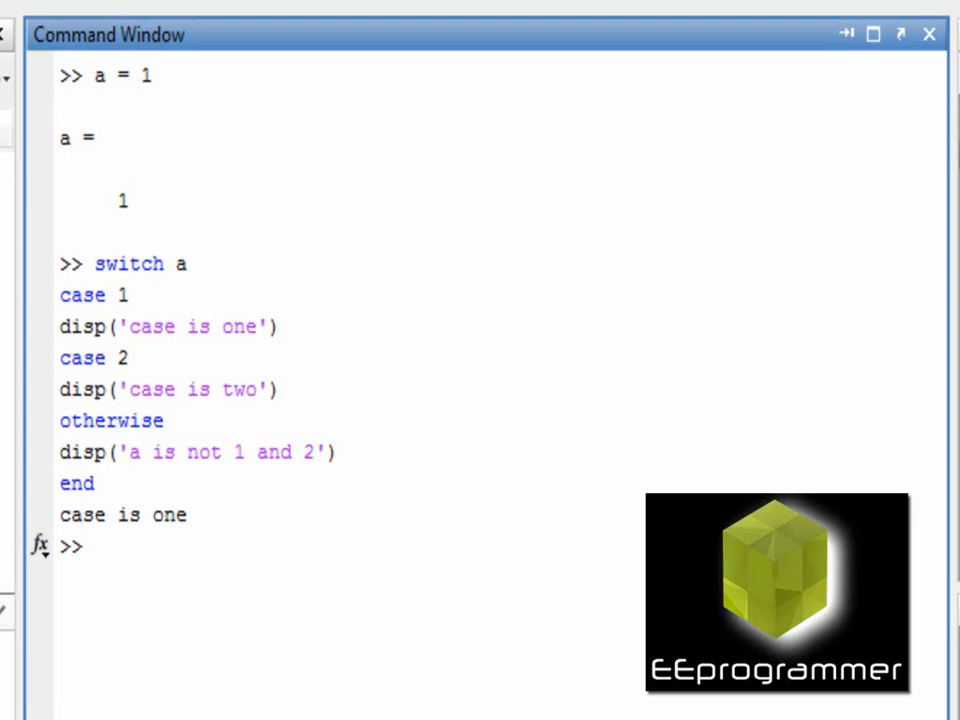
Step: Clear the window with clc and retype the case 1, case 2 and otherwise lines
text(clc)
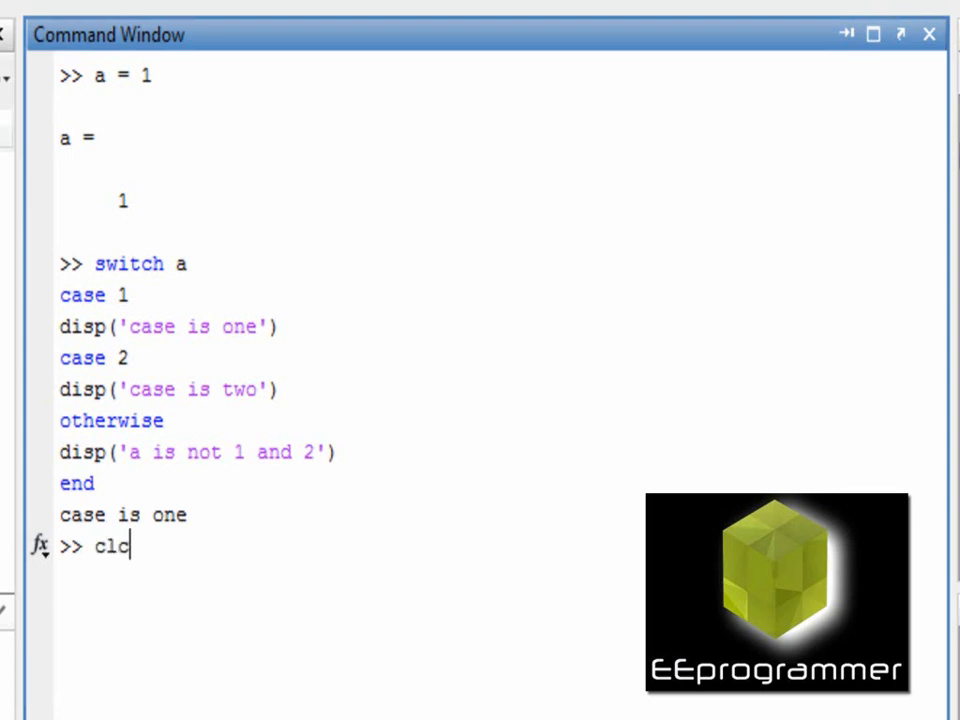
key(Enter)
text(case 1)
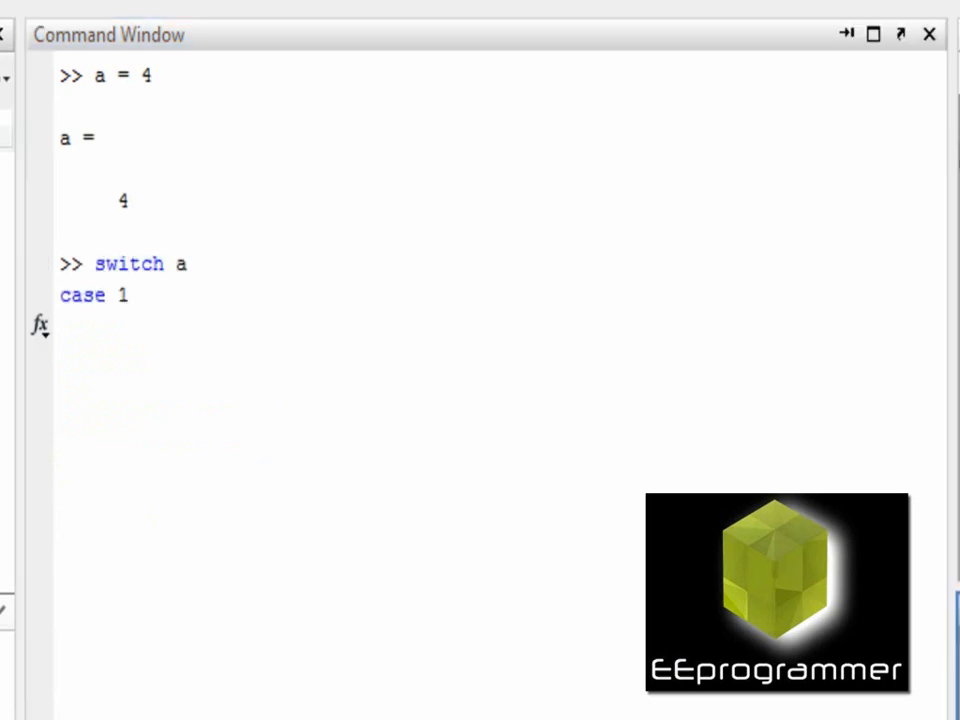
text(disp('case is one'))
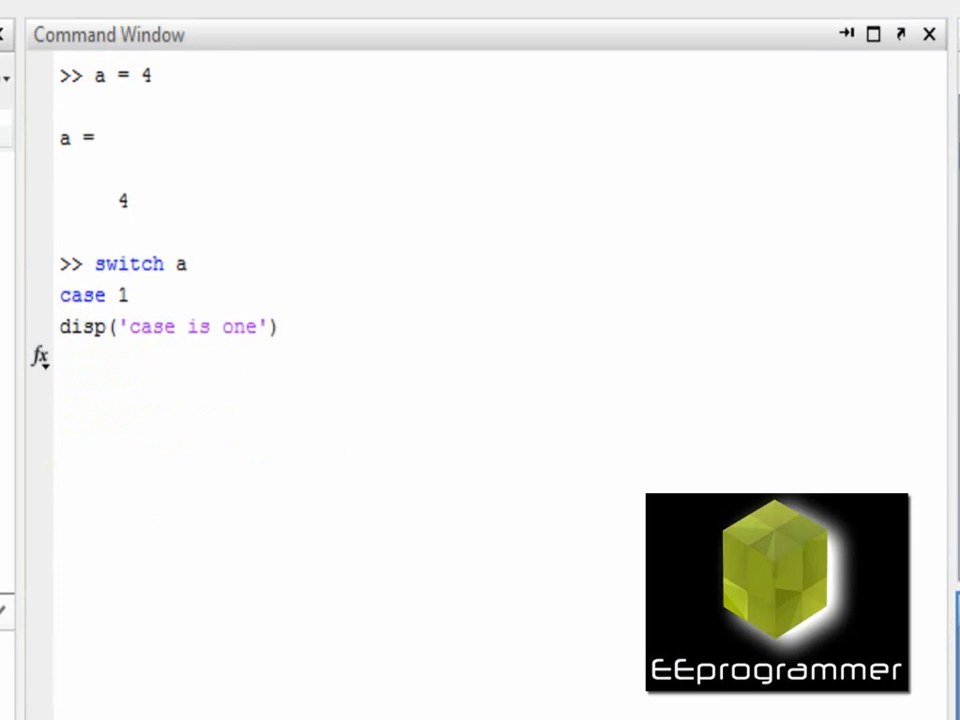
text(case 2)
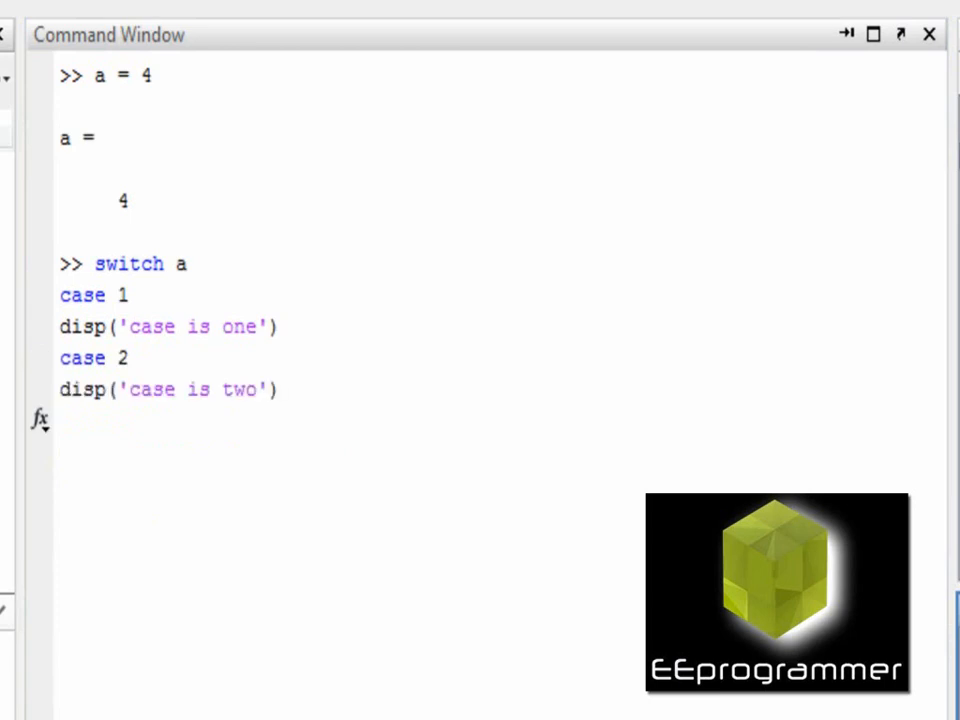
text(otherwise)
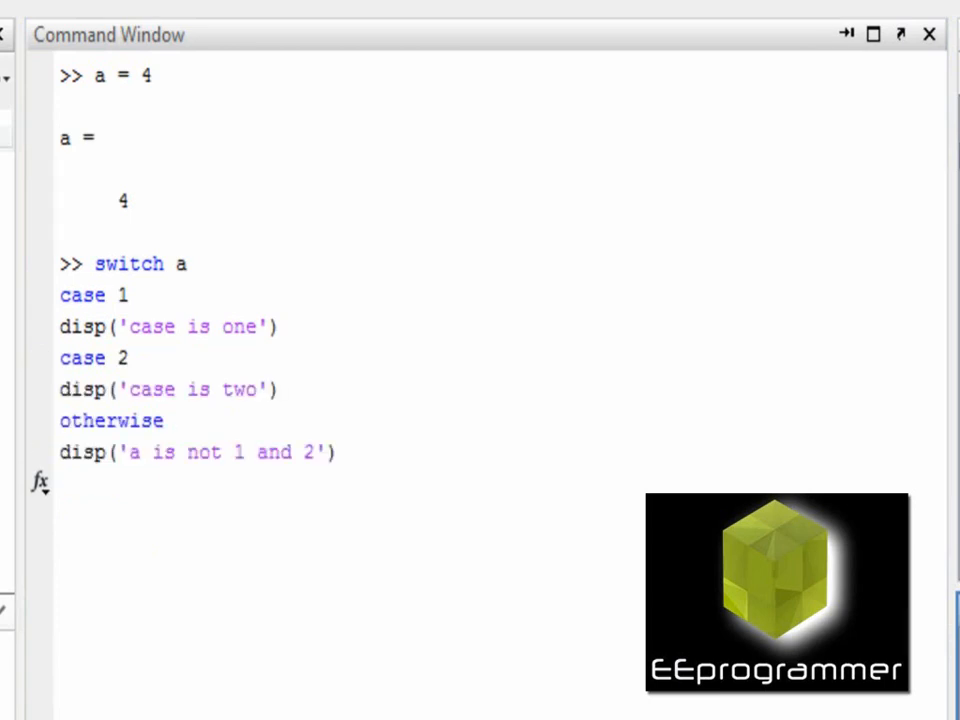